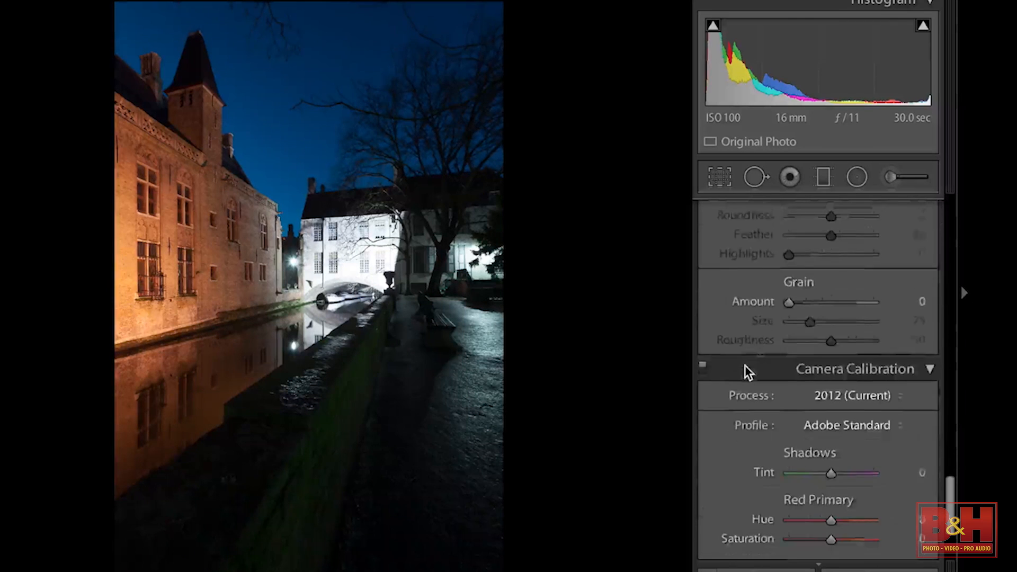
Step: Compare the Camera Landscape and Adobe Standard profiles on the canal night shot
scroll("down", 3)
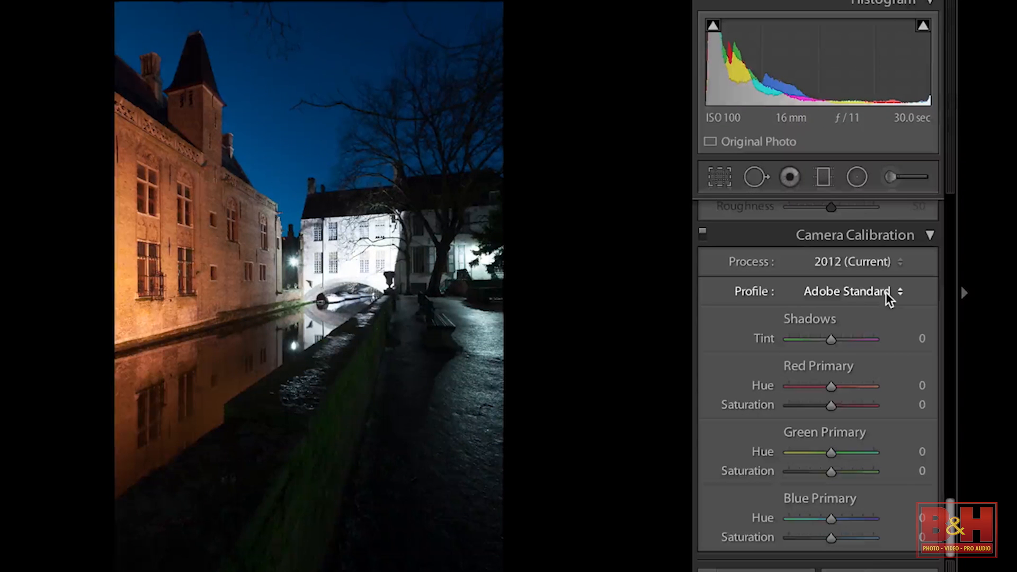
left_click(847, 291)
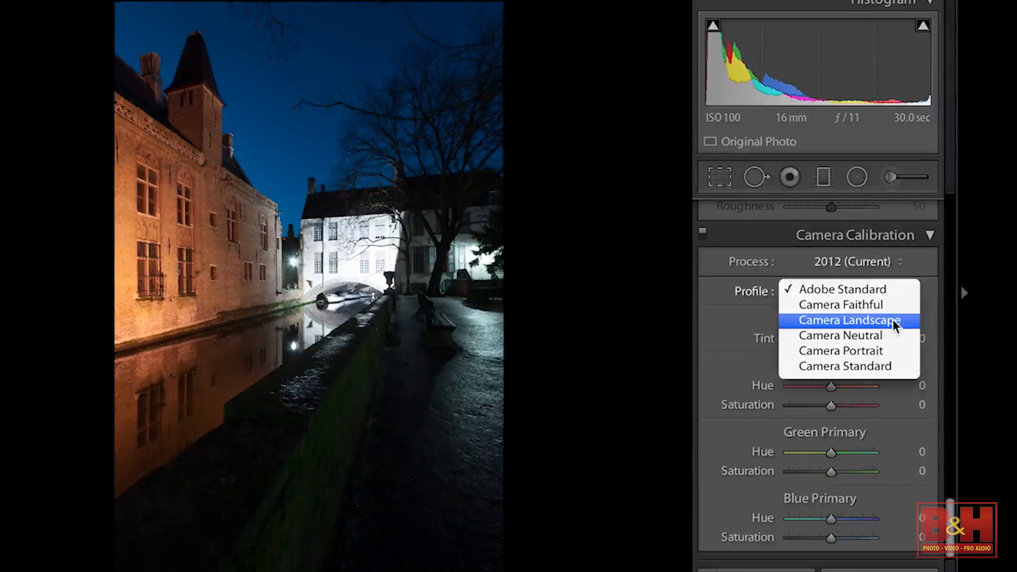
left_click(849, 320)
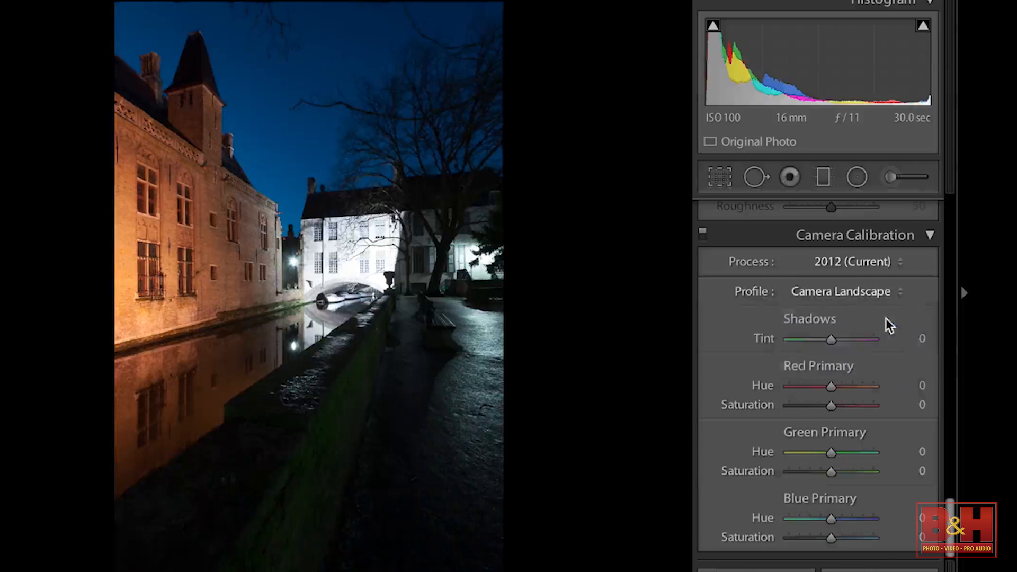
left_click(841, 291)
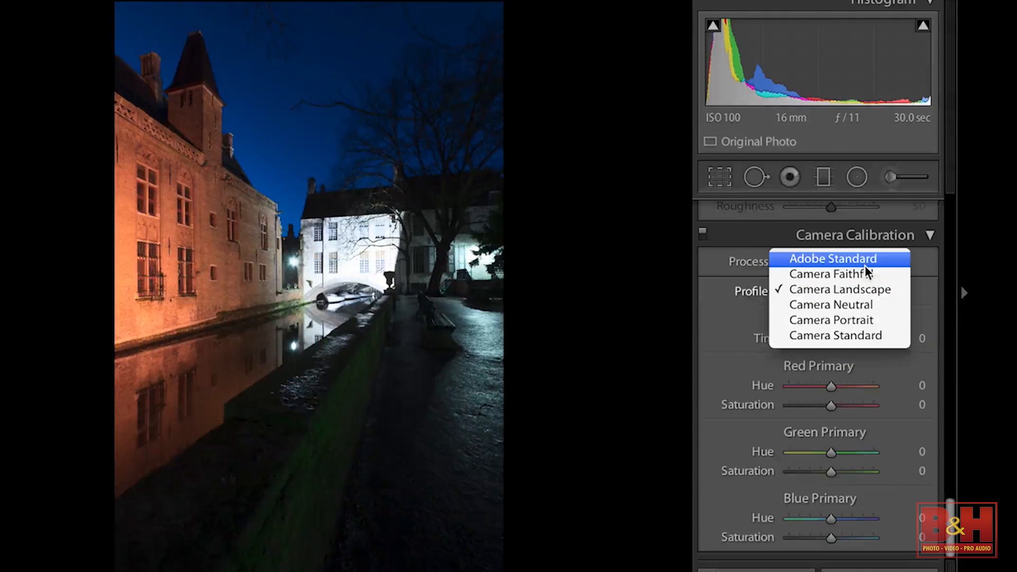
left_click(833, 258)
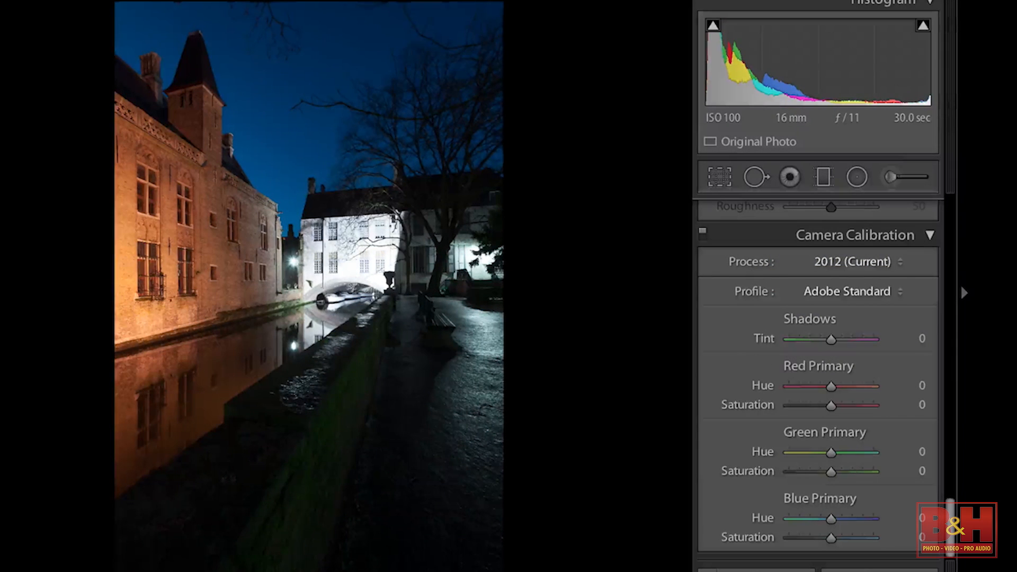
Step: Give the red mountain landscape photo the Camera Landscape profile
left_click(847, 291)
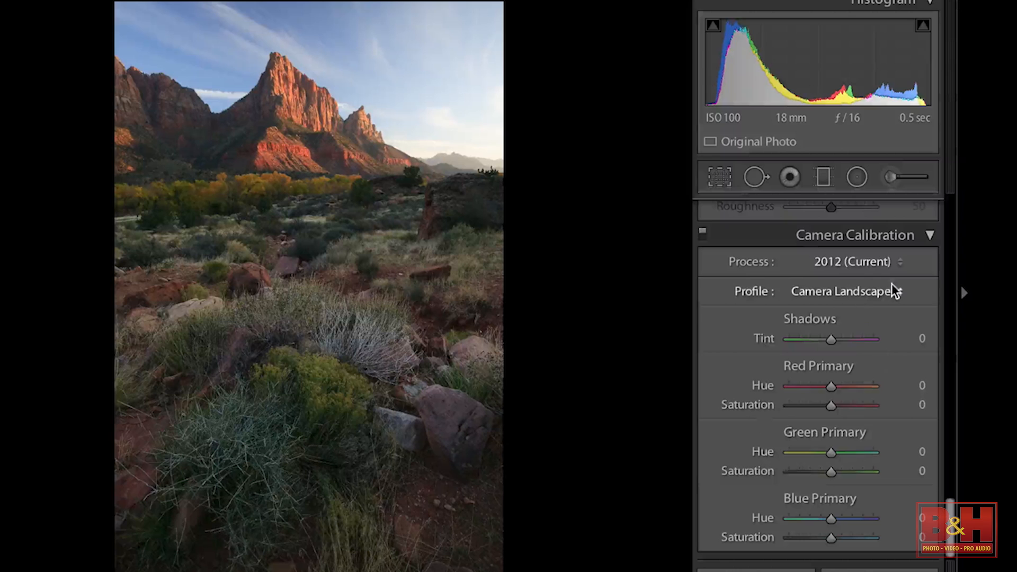
left_click(847, 291)
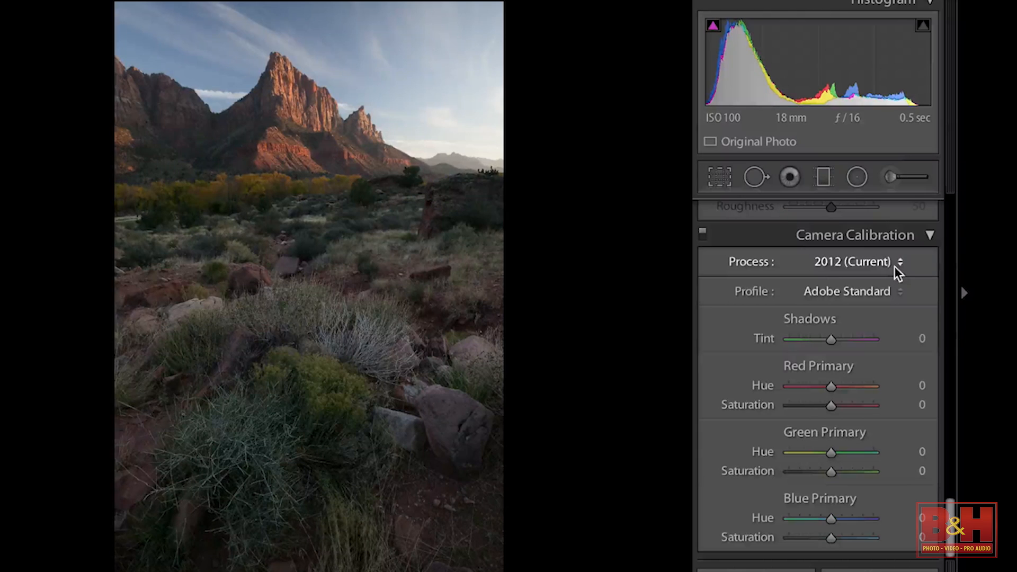
left_click(847, 291)
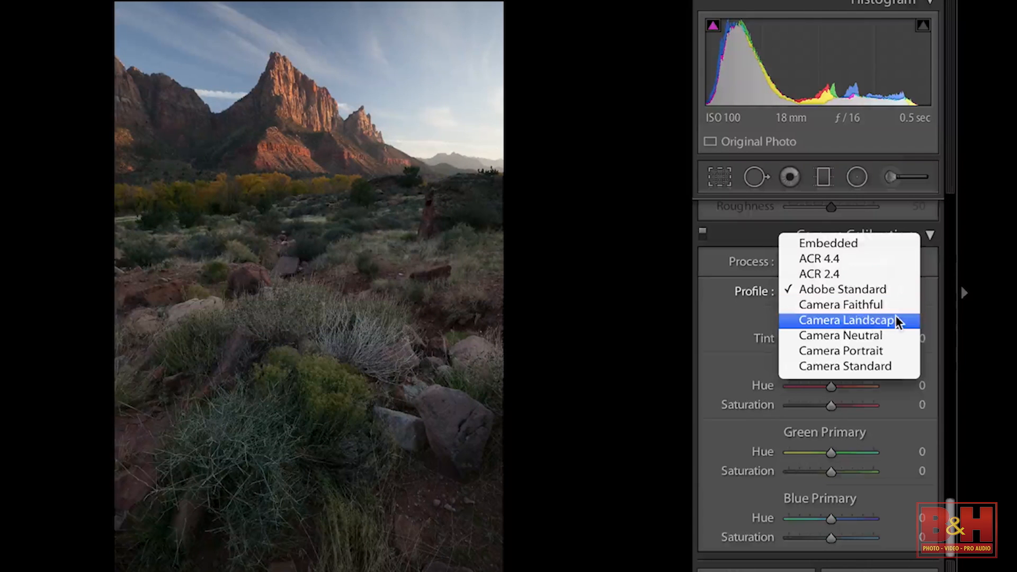
left_click(846, 320)
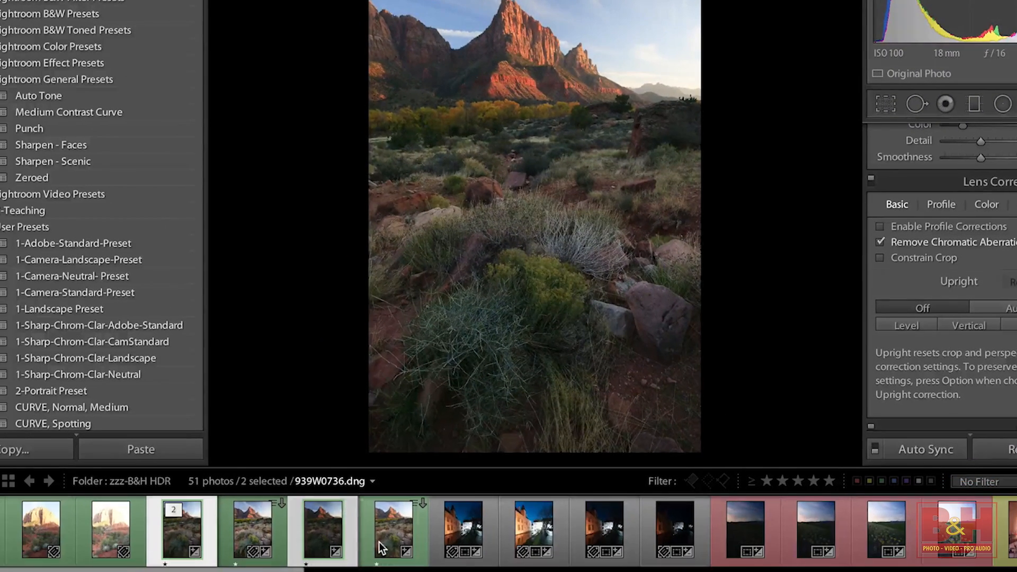
Step: Add the third bracket to the selection and synchronize the mountain photo's settings across all three
left_click(391, 531)
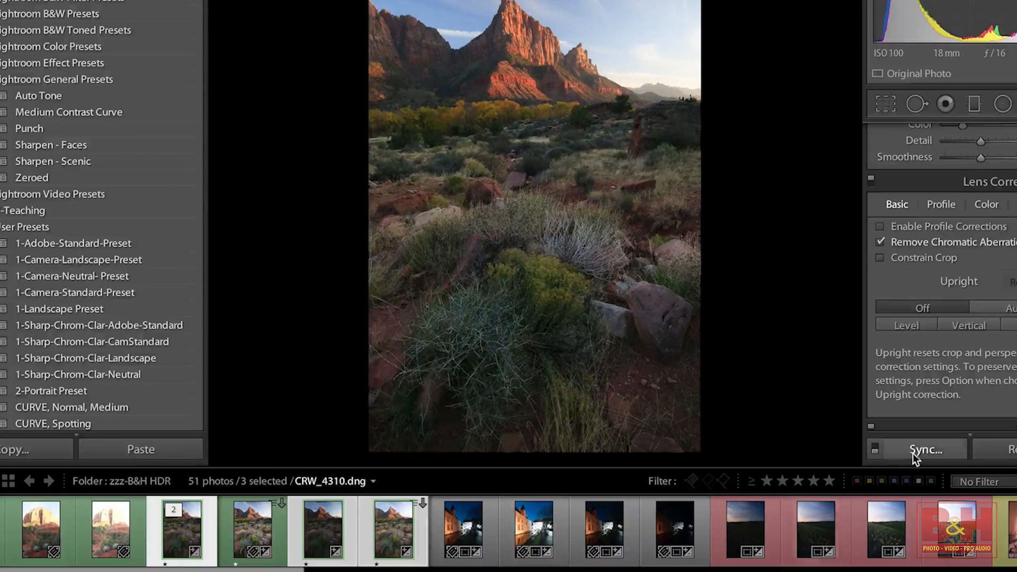
left_click(927, 449)
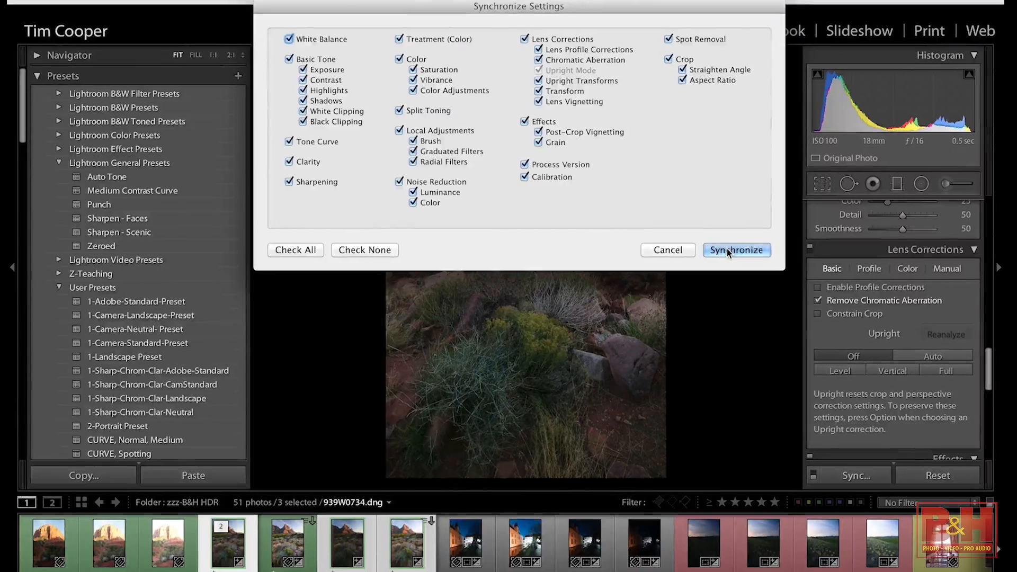
left_click(736, 249)
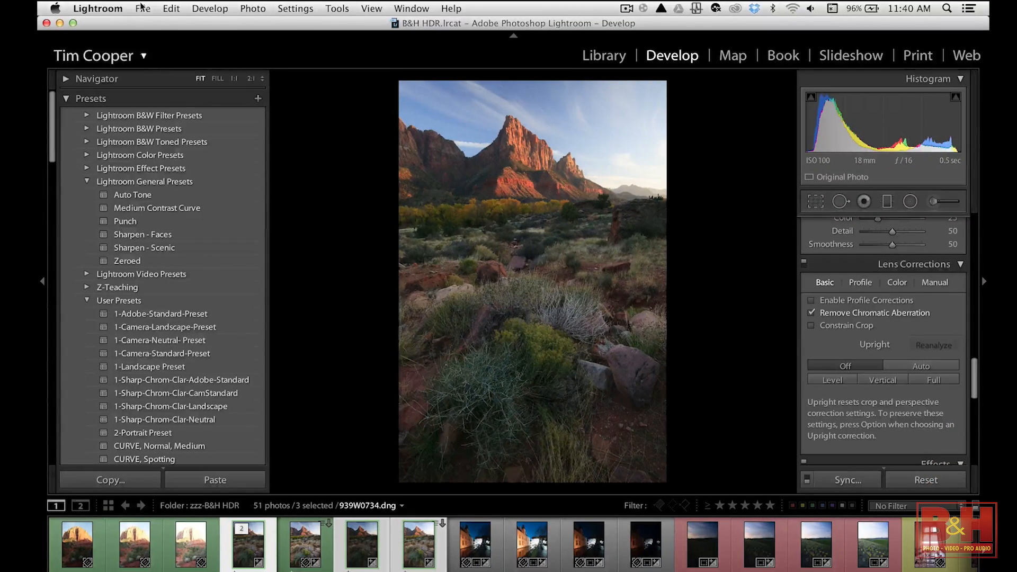
Step: Export the three selected mountain brackets to Photomatix Pro via Plug-in Extras
left_click(142, 8)
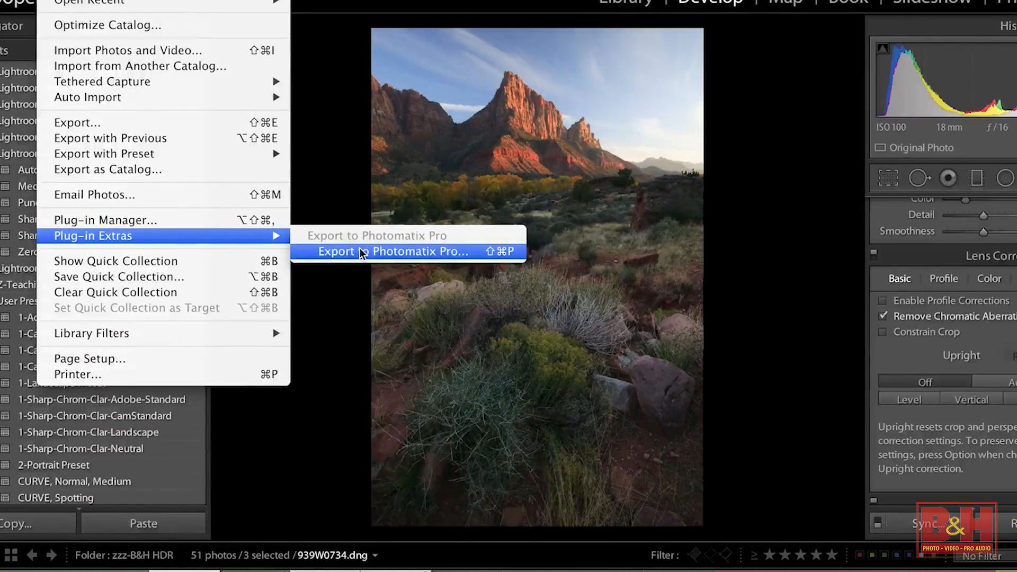
left_click(391, 252)
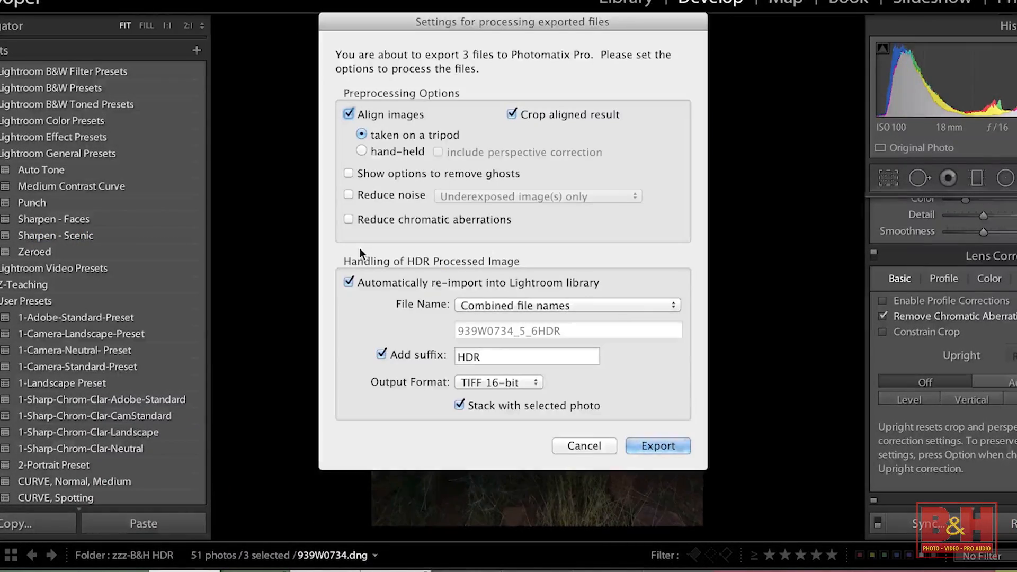
left_click(656, 446)
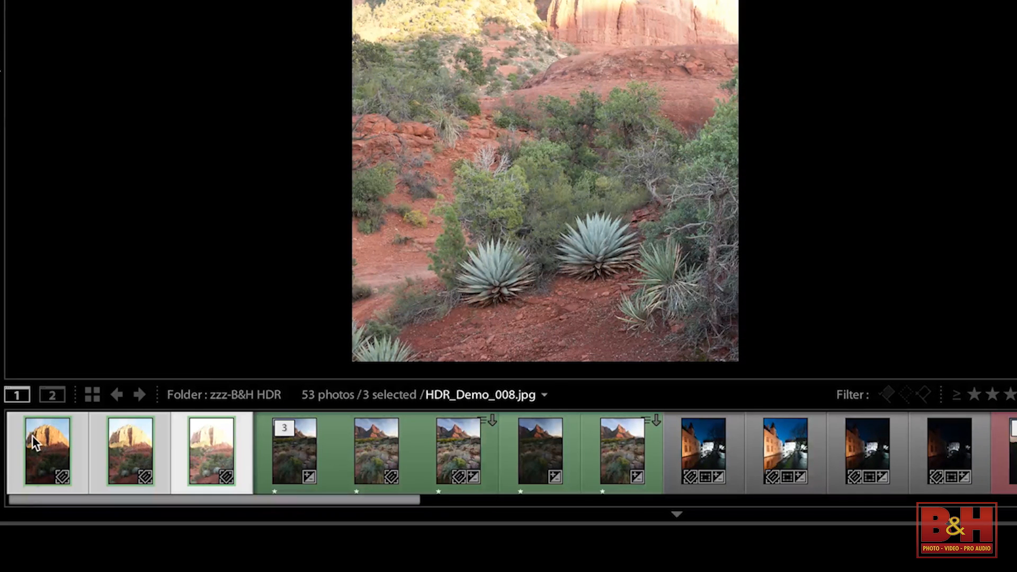
Step: Review the red rock brackets HDR_Demo_008–010 one by one, comparing dark and bright exposures
left_click(18, 396)
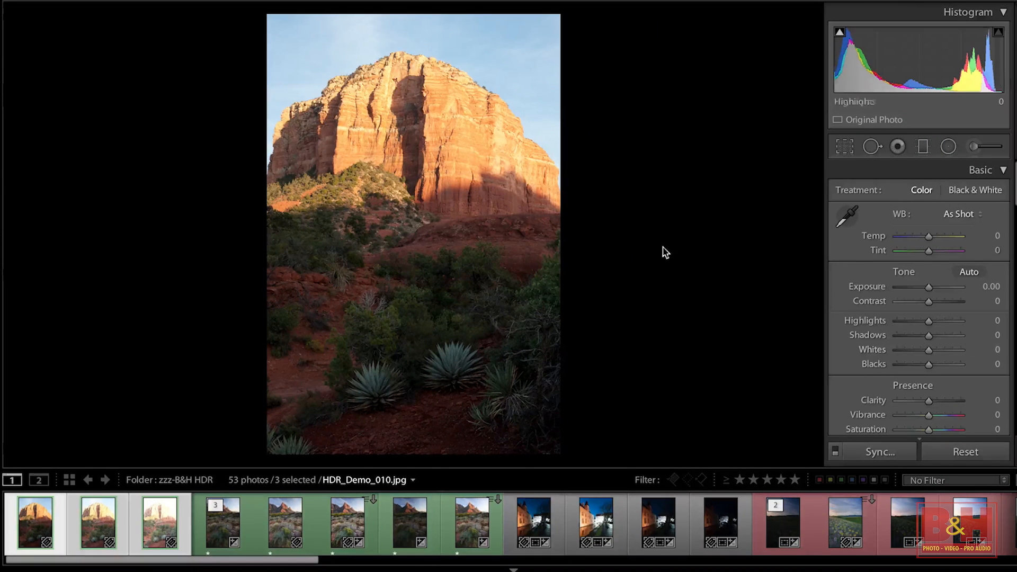
left_click(97, 522)
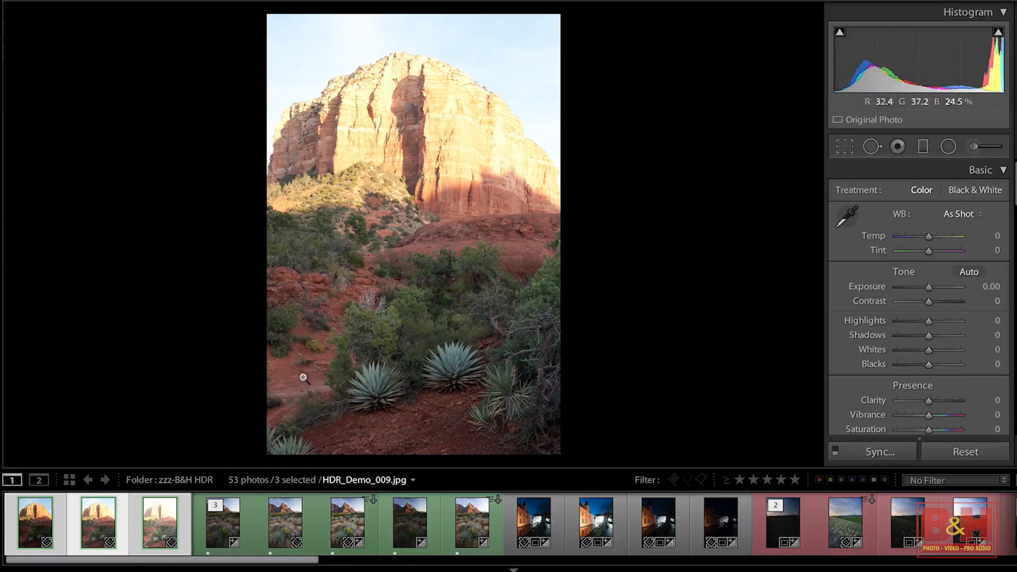
left_click(158, 523)
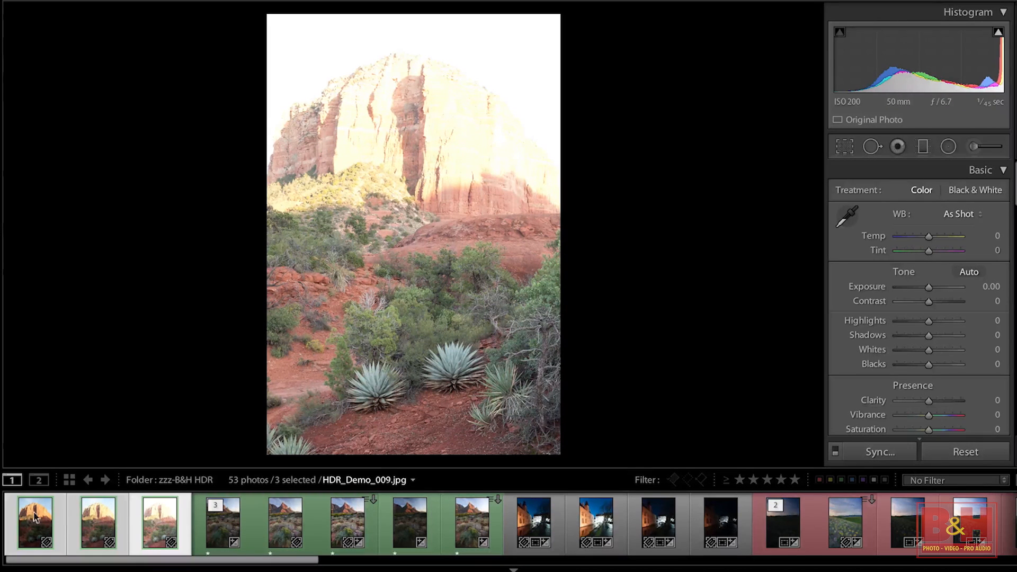
left_click(159, 523)
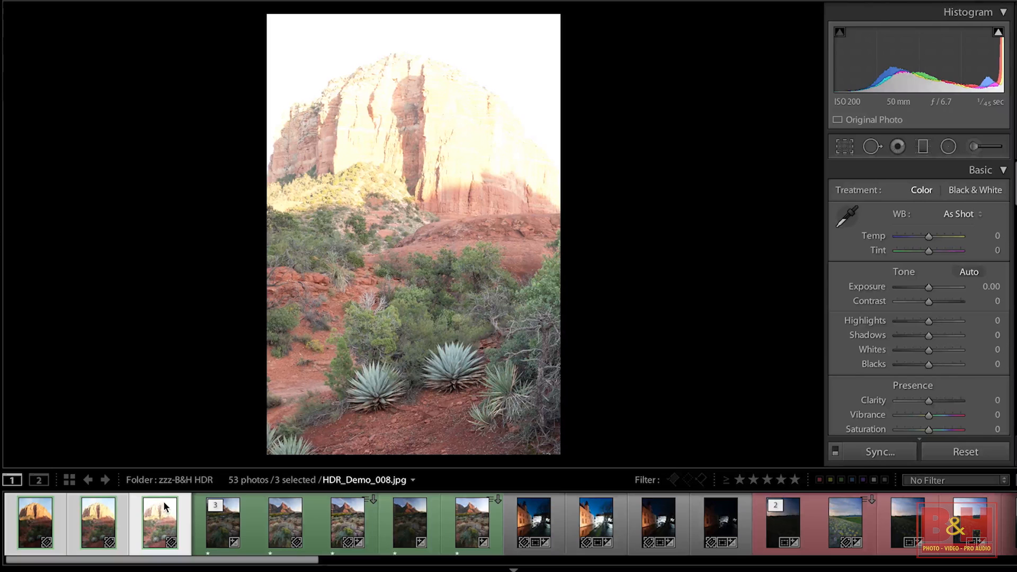
left_click(98, 522)
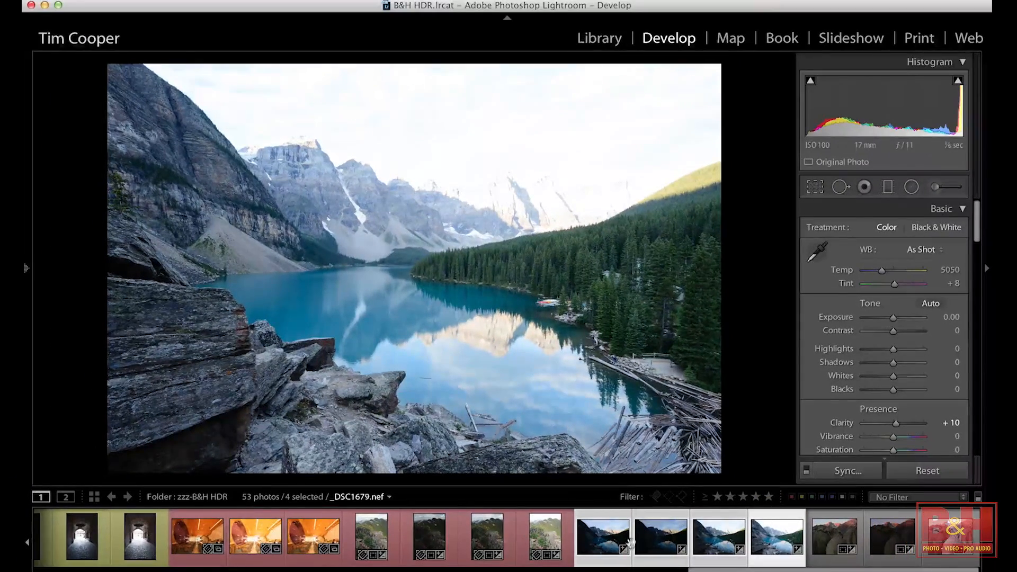
Step: Set the white balance to Cloudy on two of the lake exposures
left_click(661, 537)
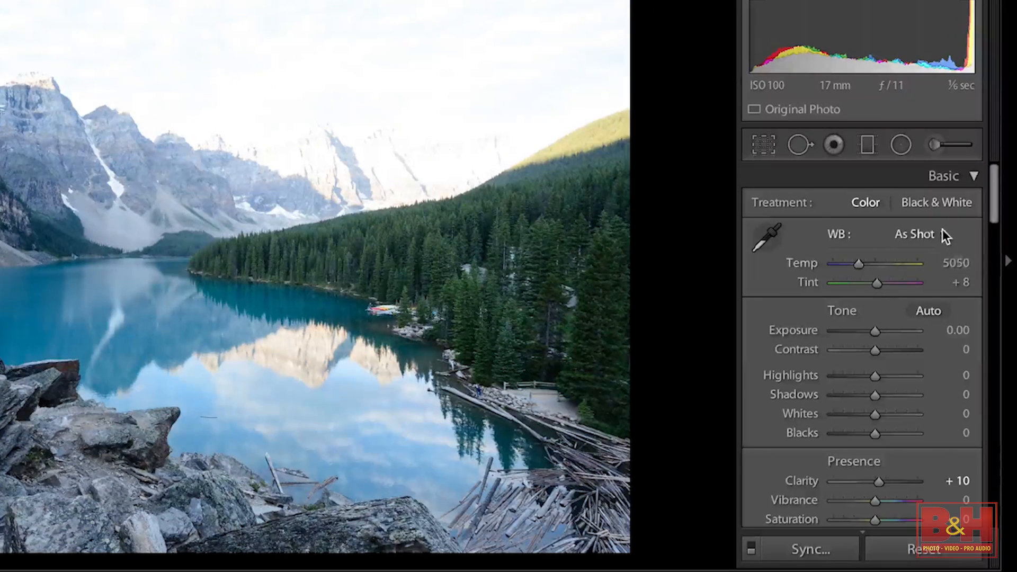
left_click(914, 234)
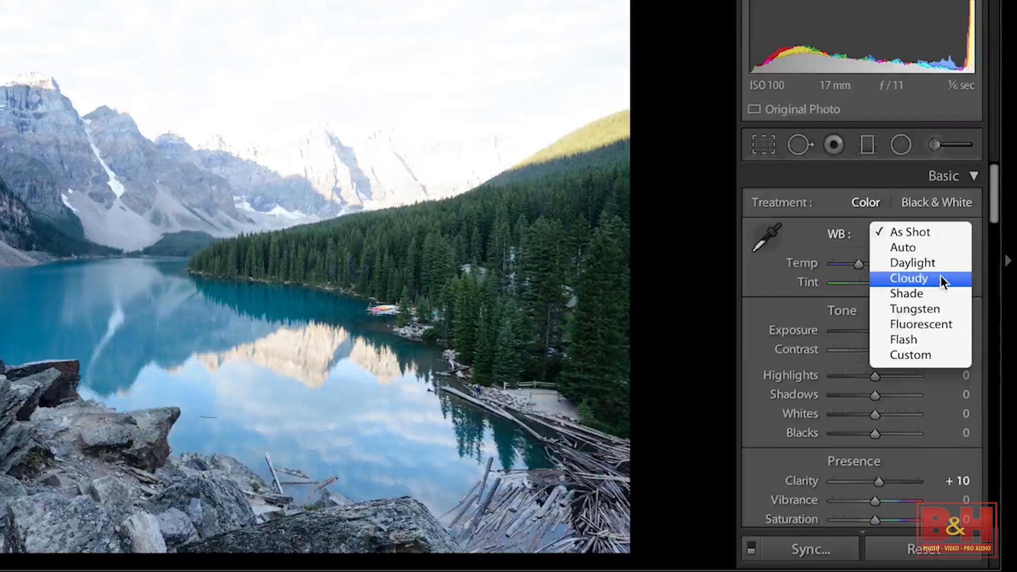
left_click(908, 278)
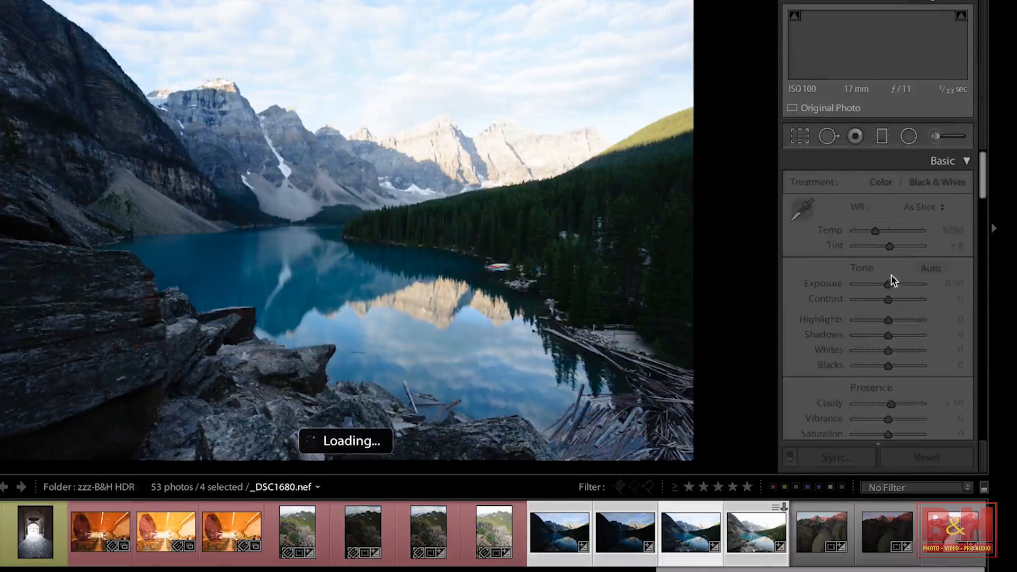
left_click(921, 207)
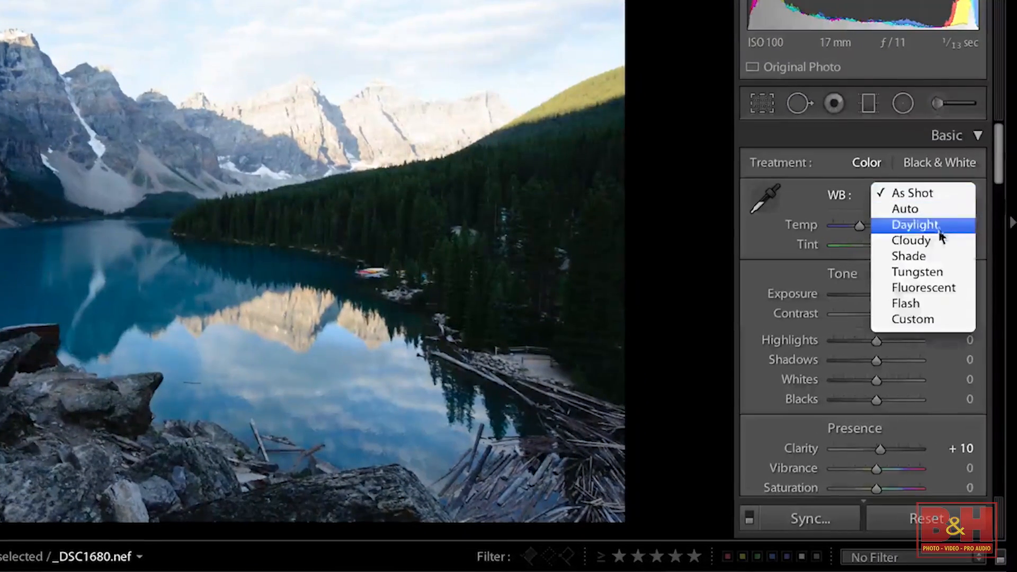
left_click(911, 240)
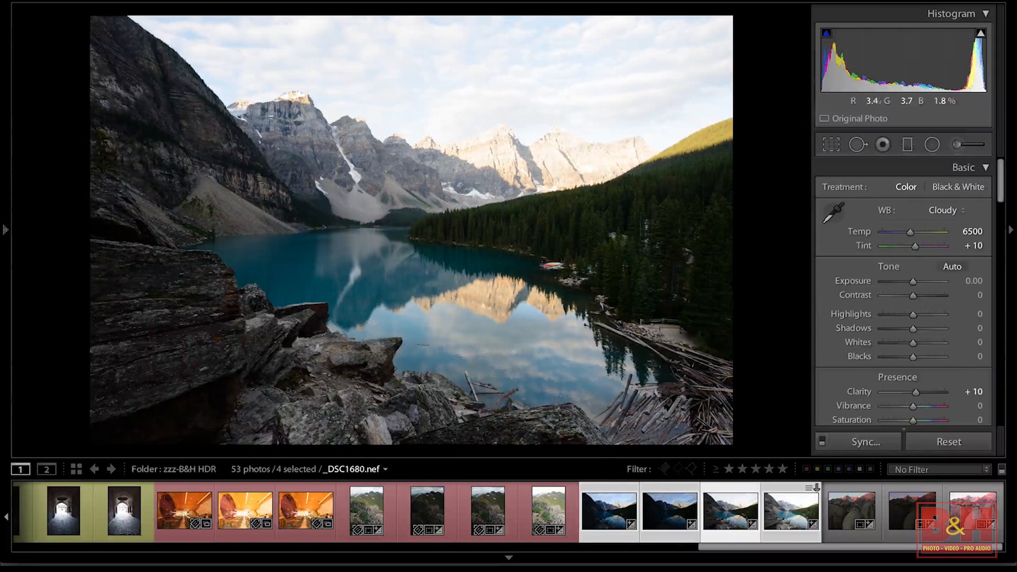
Step: Export the four lake brackets to Photomatix Pro, aligned, cropped, as 16-bit TIFF
left_click(669, 512)
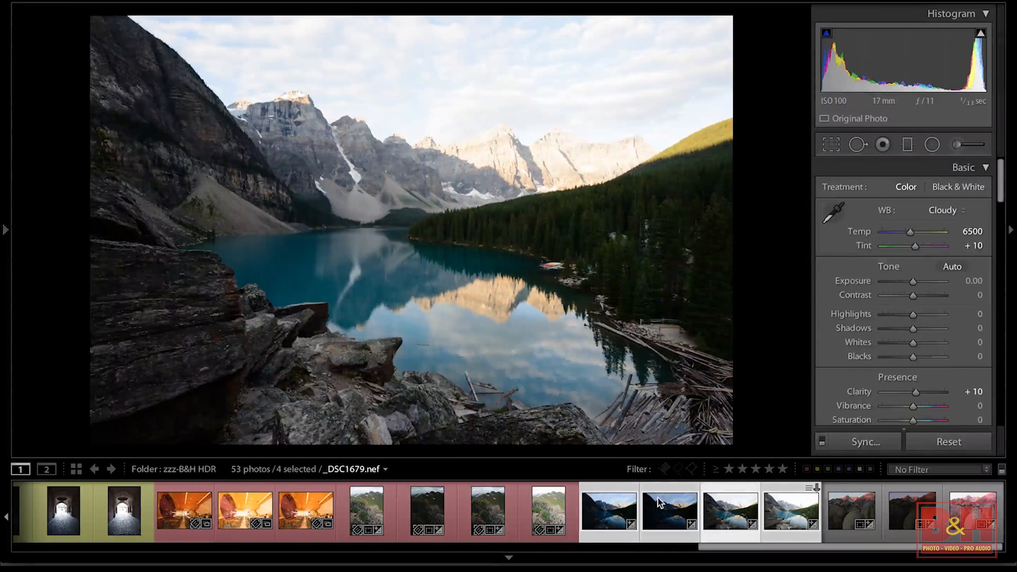
left_click(670, 512)
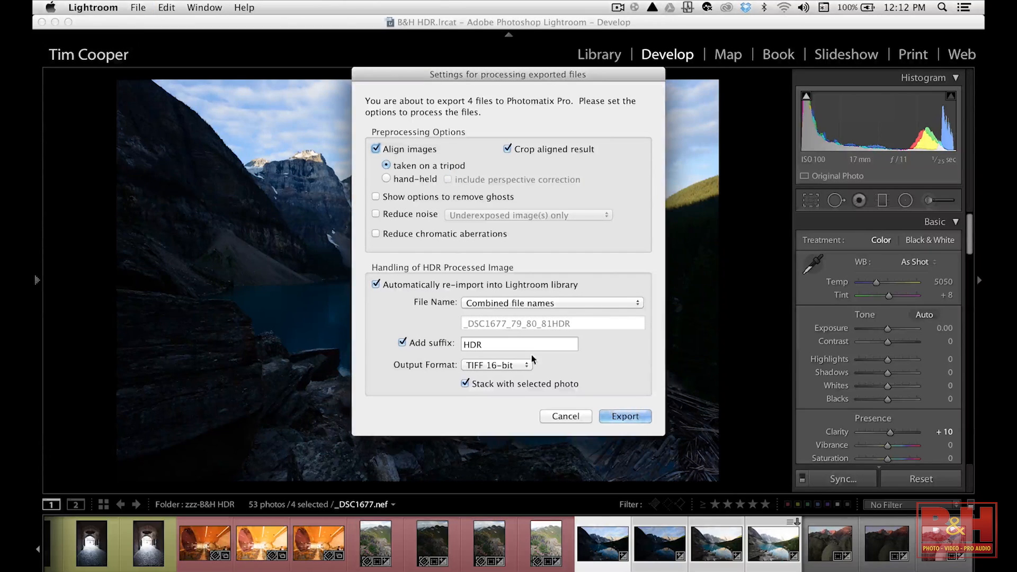
left_click(624, 416)
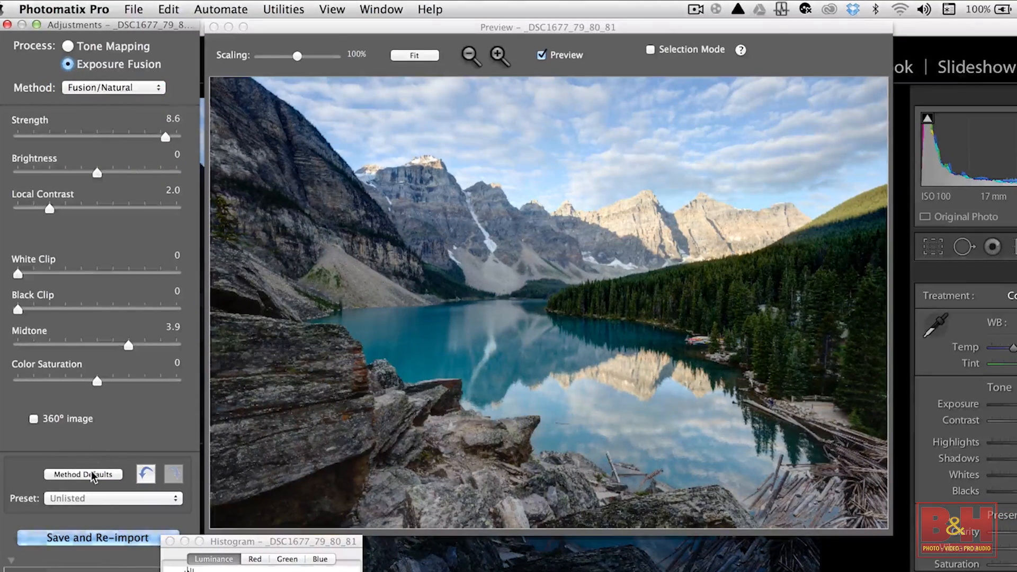
Step: Reset the lake fusion to Method Defaults, then set Midtone 4.3, Strength 8.5, Brightness 6.3
left_click(84, 474)
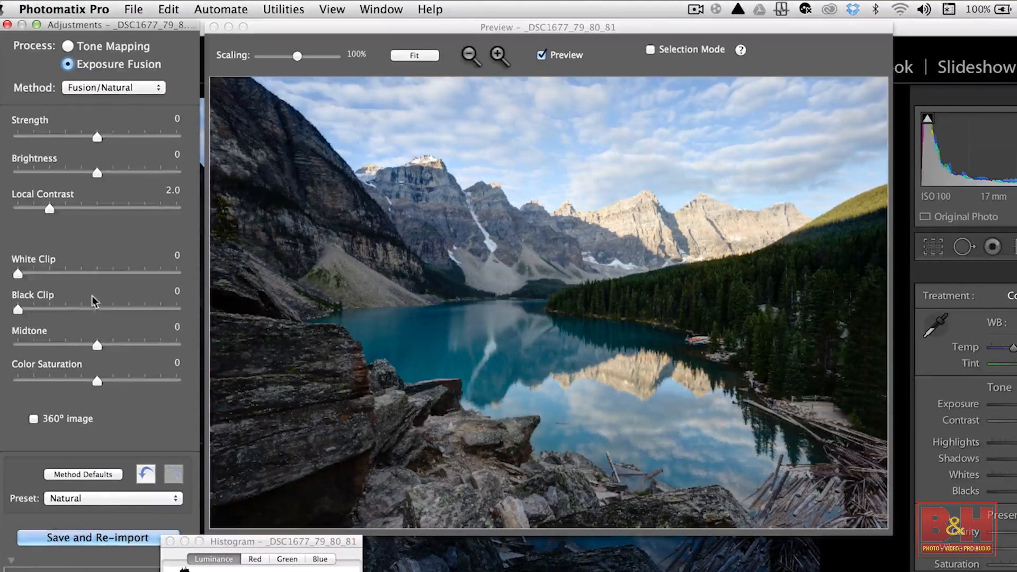
left_click_drag(97, 346, 120, 346)
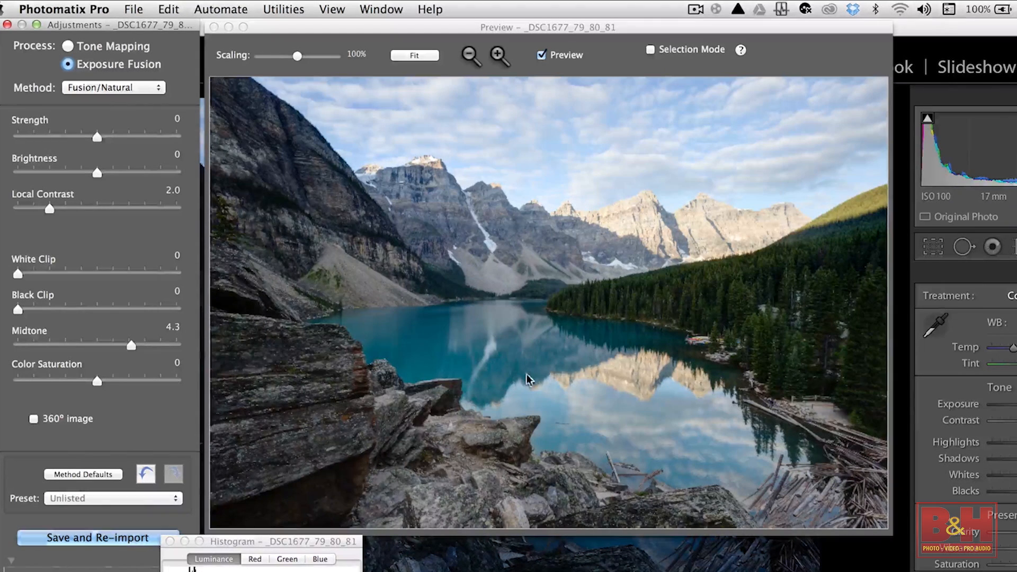
left_click_drag(98, 137, 165, 136)
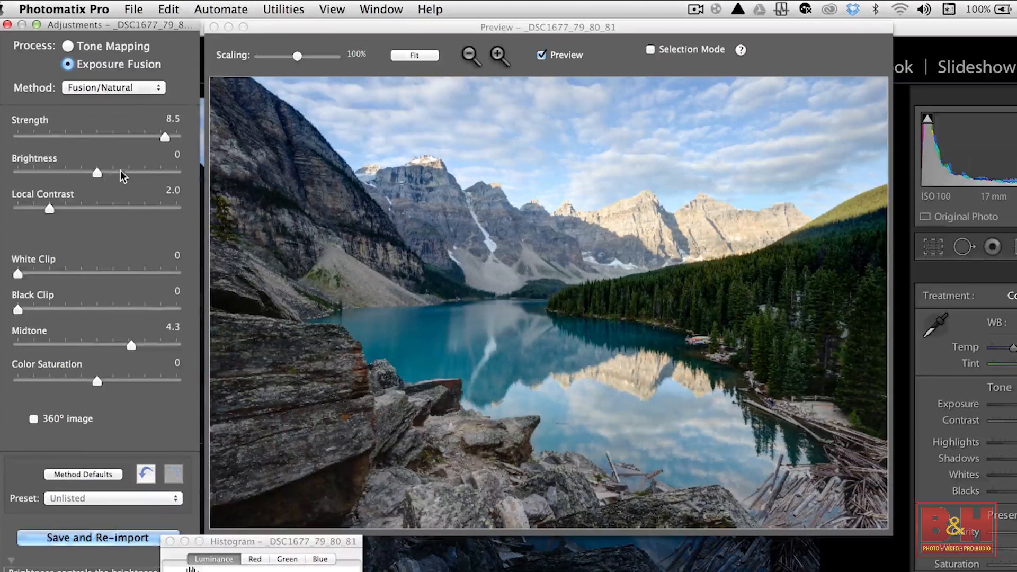
left_click_drag(96, 173, 128, 173)
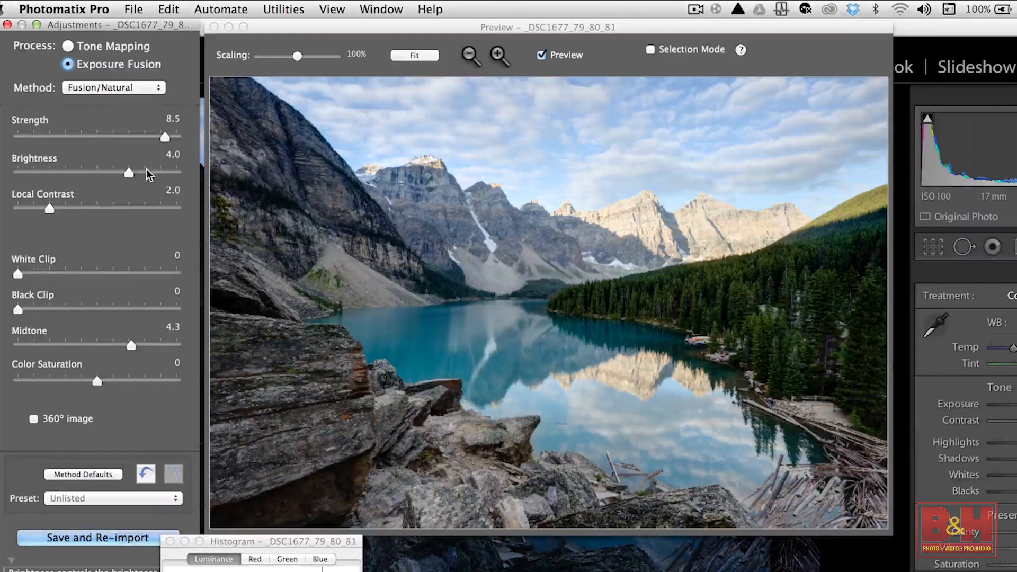
left_click_drag(128, 174, 137, 174)
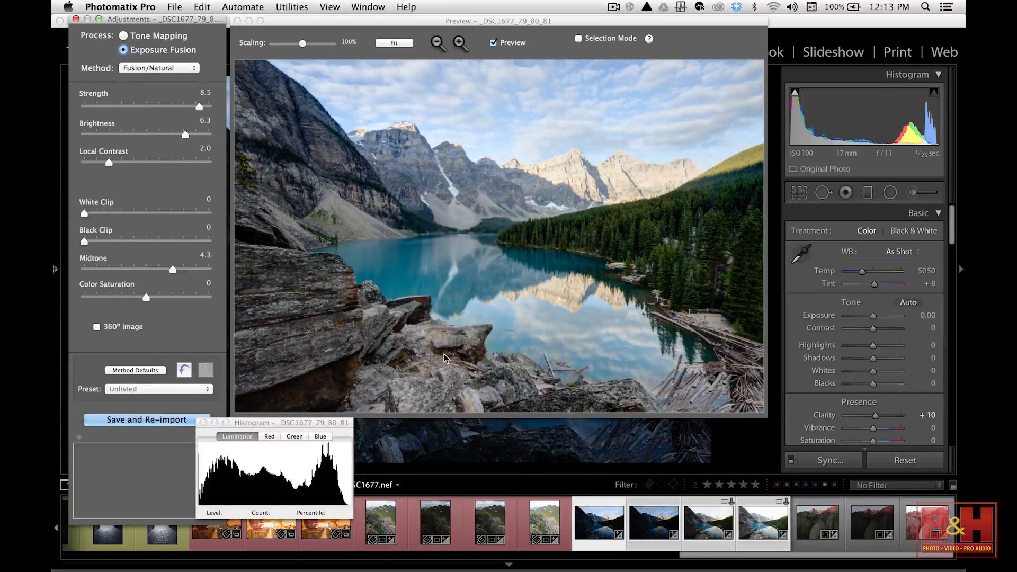
Step: Change the bright lake exposure's white balance from Cloudy to As Shot
left_click(146, 419)
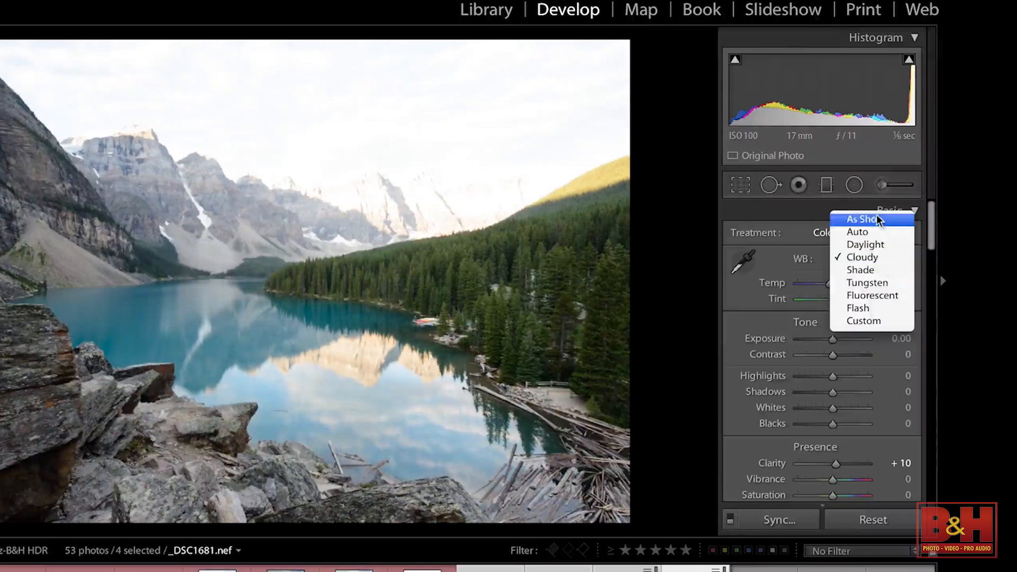
left_click(861, 219)
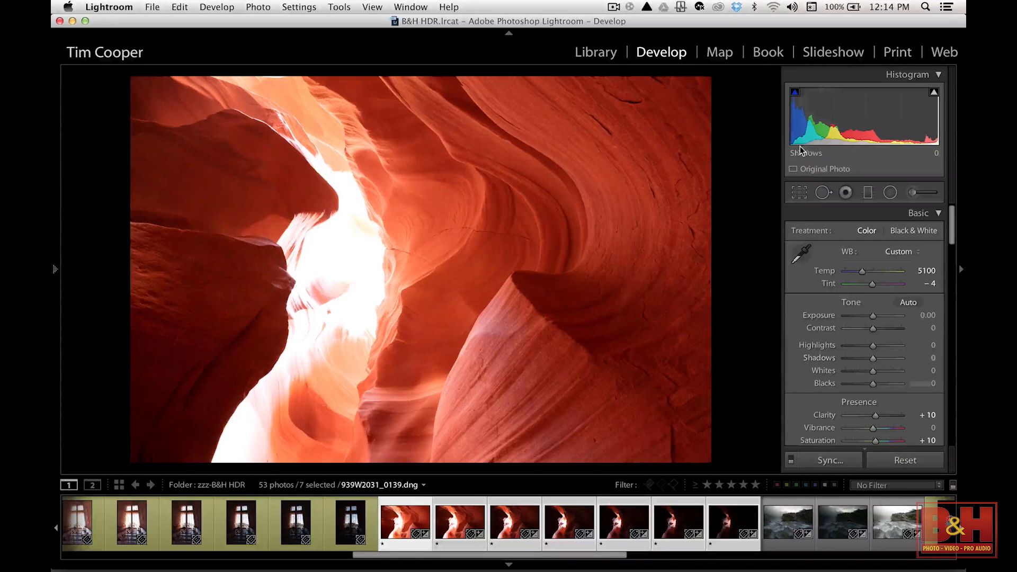
Step: Step through darker canyon brackets, ending on the darkest frame 939W2037_0145
left_click(731, 520)
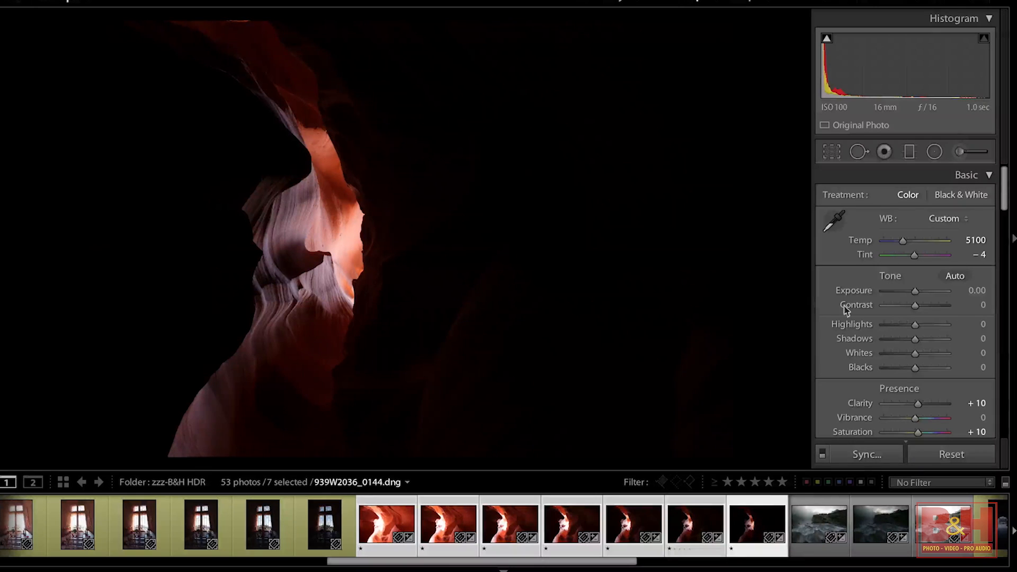
left_click(757, 526)
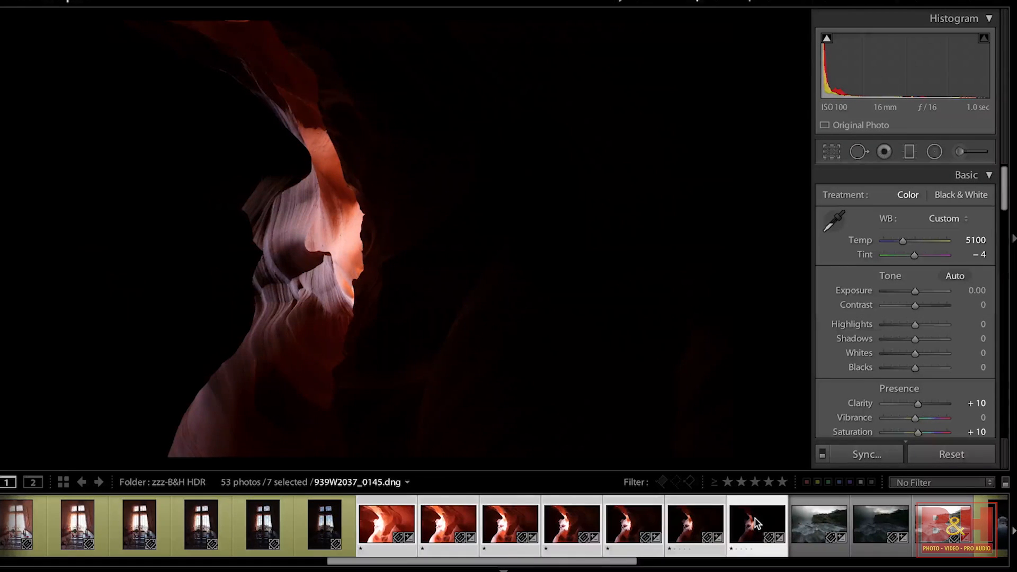
mouse_move(136, 11)
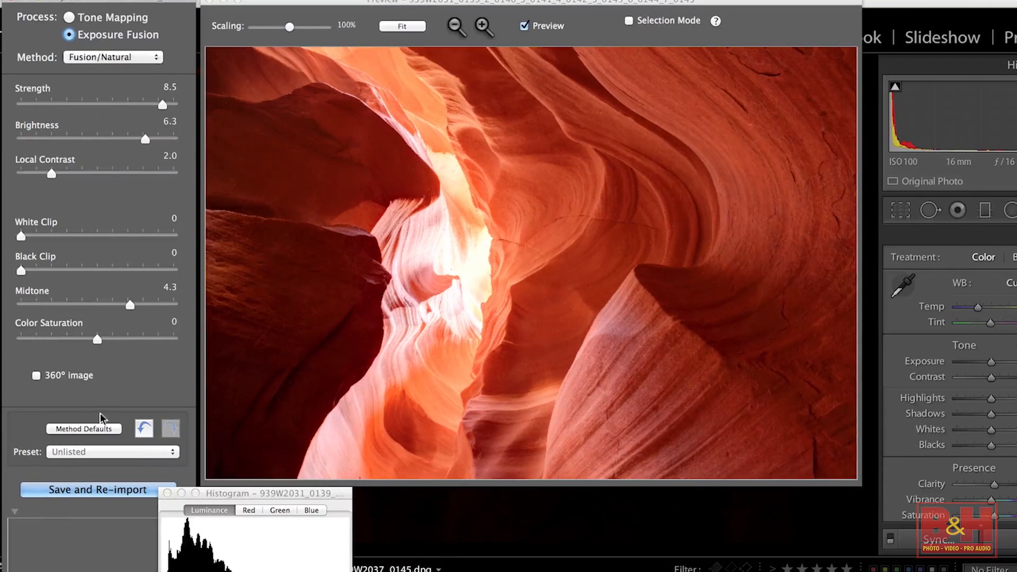
Step: Reset the canyon fusion to Method Defaults, then set Strength 8.7 and Midtone 3.9
left_click(112, 452)
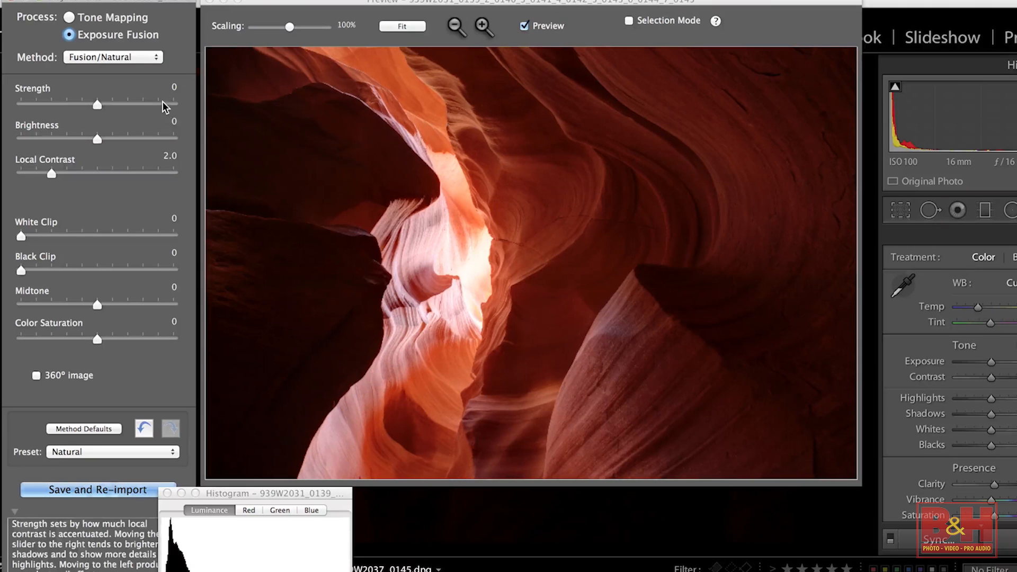
left_click_drag(96, 105, 164, 105)
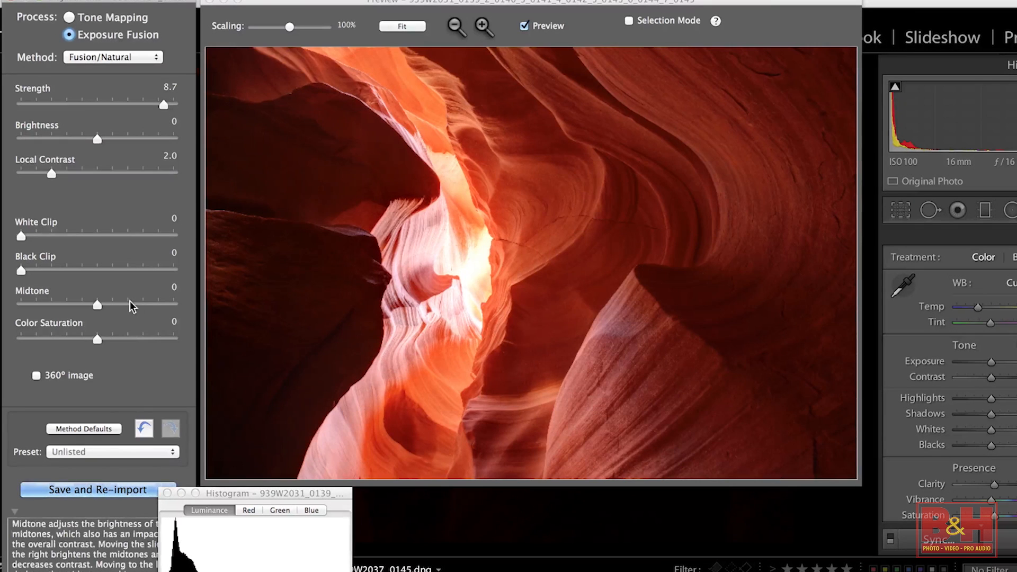
left_click_drag(98, 305, 130, 305)
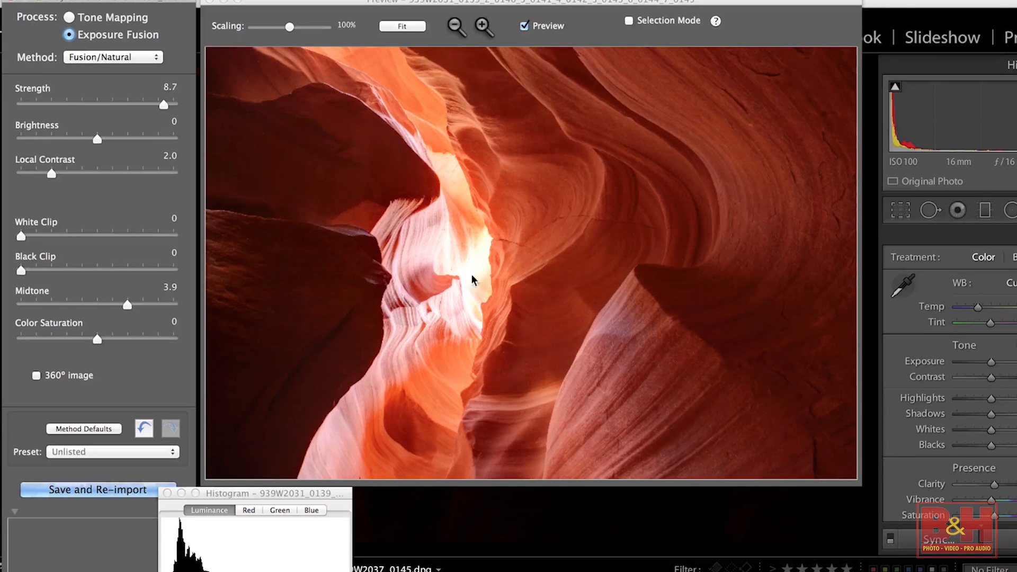
mouse_move(486, 237)
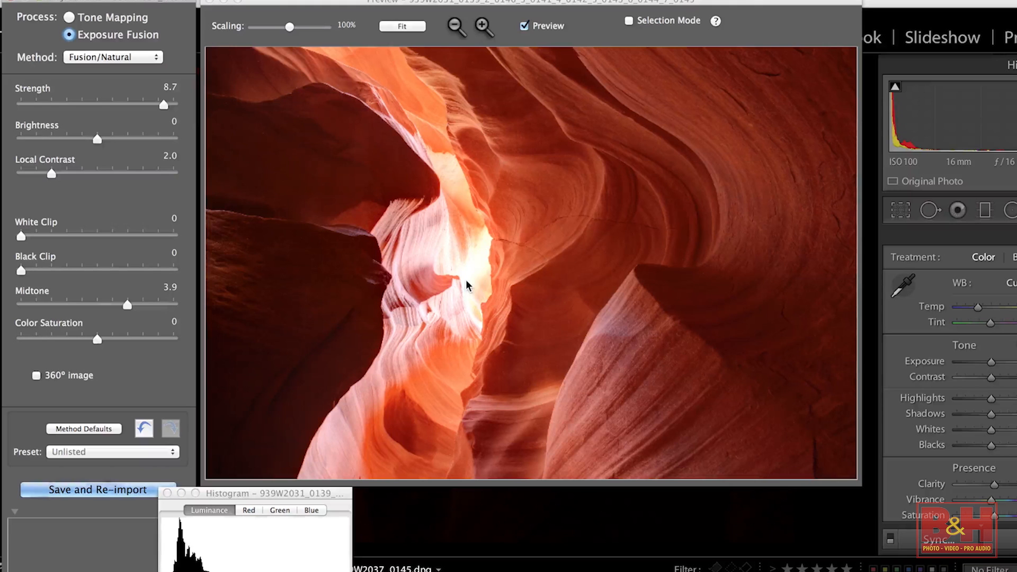
mouse_move(481, 261)
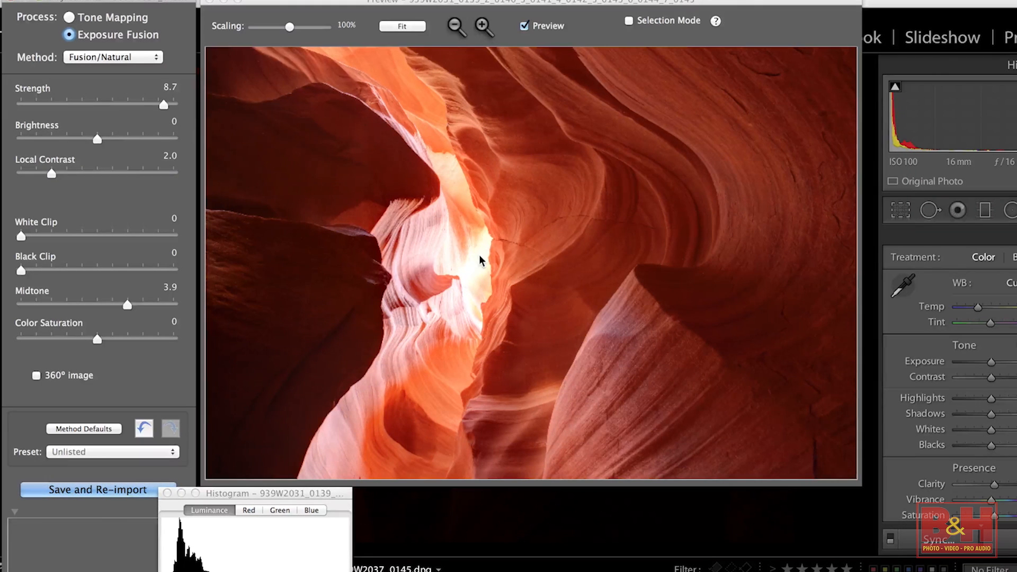
left_click_drag(96, 138, 61, 139)
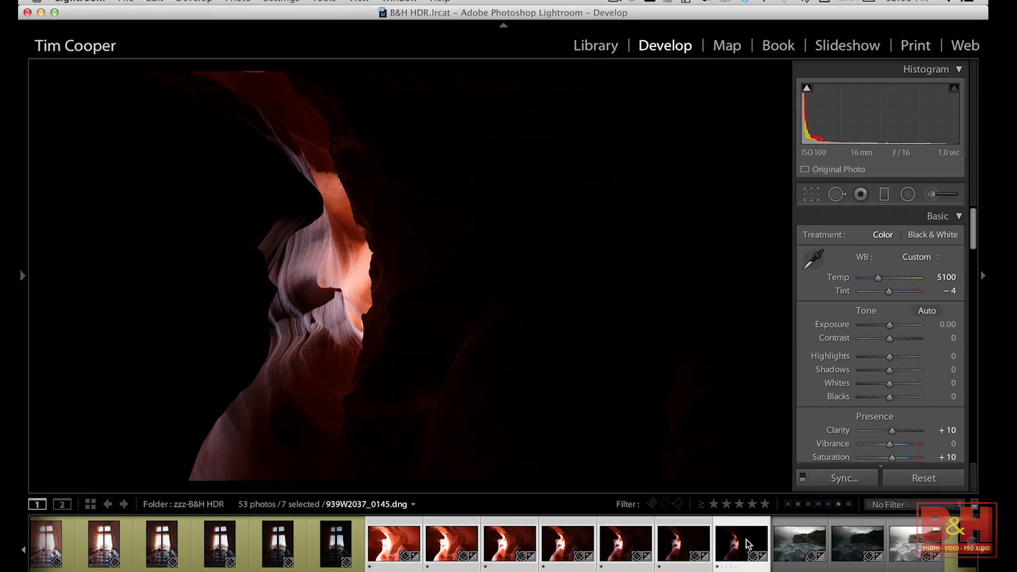
Step: Lower Highlights to −14 on the darkest canyon exposure and −22 on the next
left_click_drag(890, 356, 873, 355)
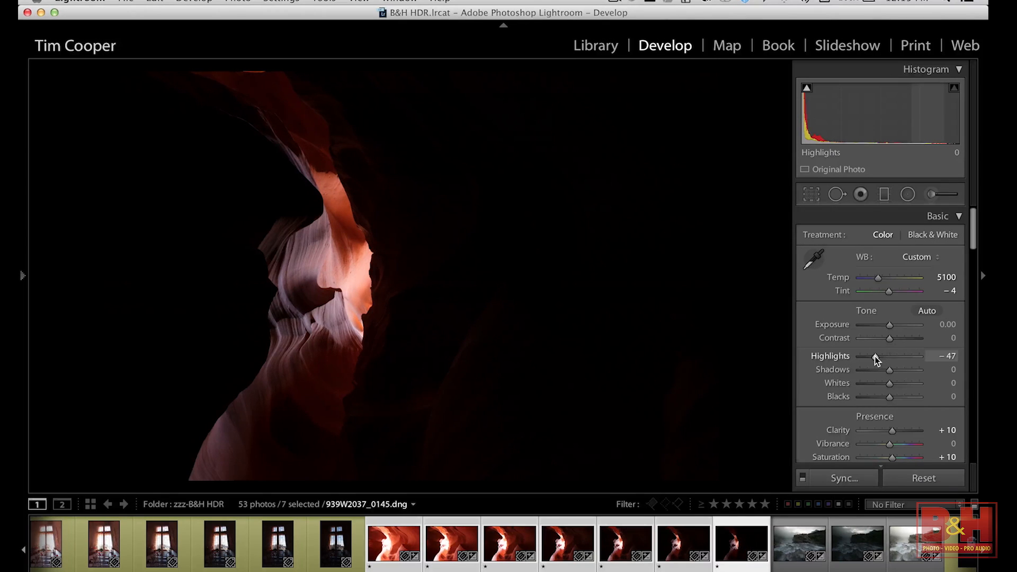
left_click_drag(873, 355, 894, 356)
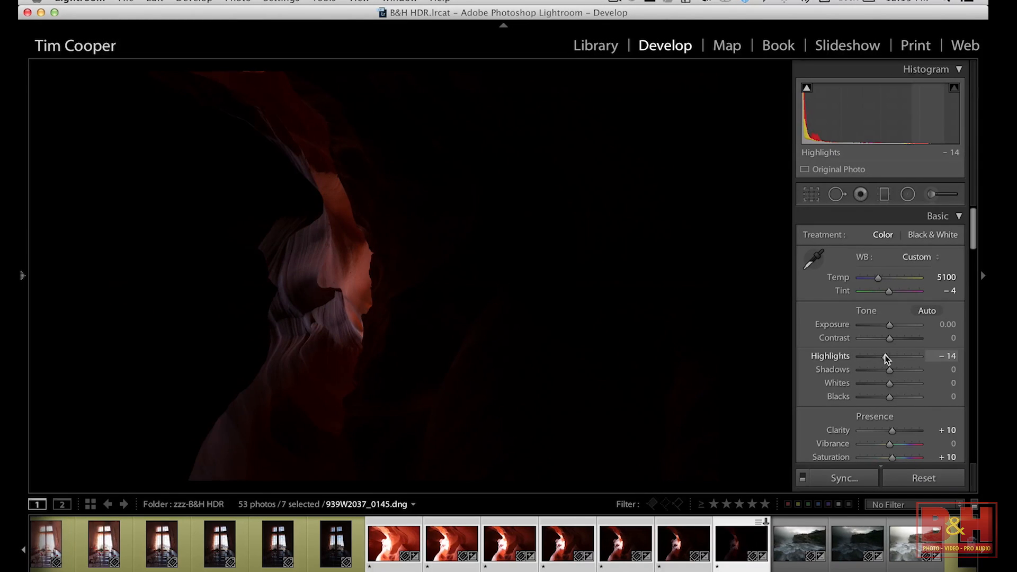
mouse_move(355, 283)
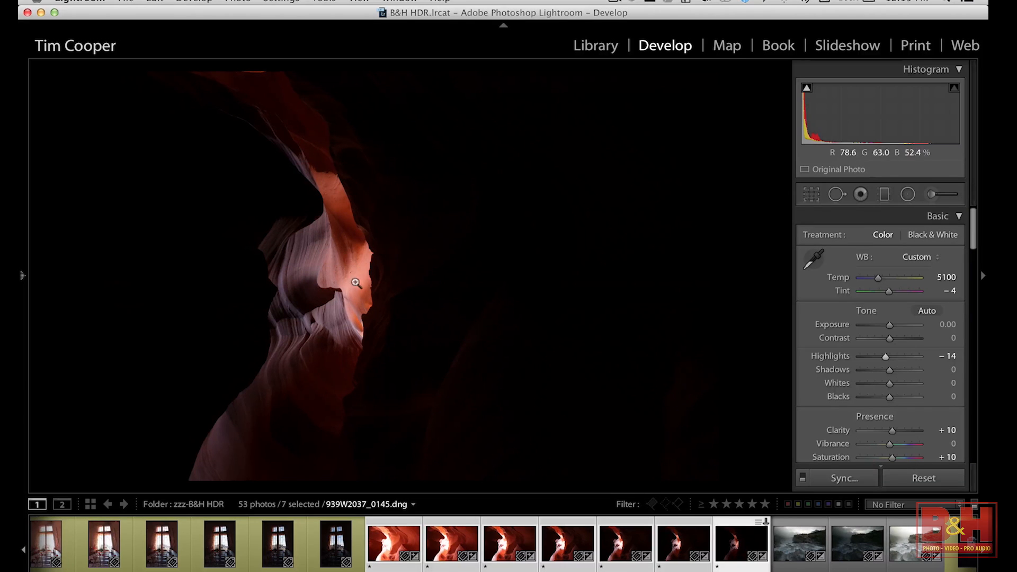
left_click(682, 544)
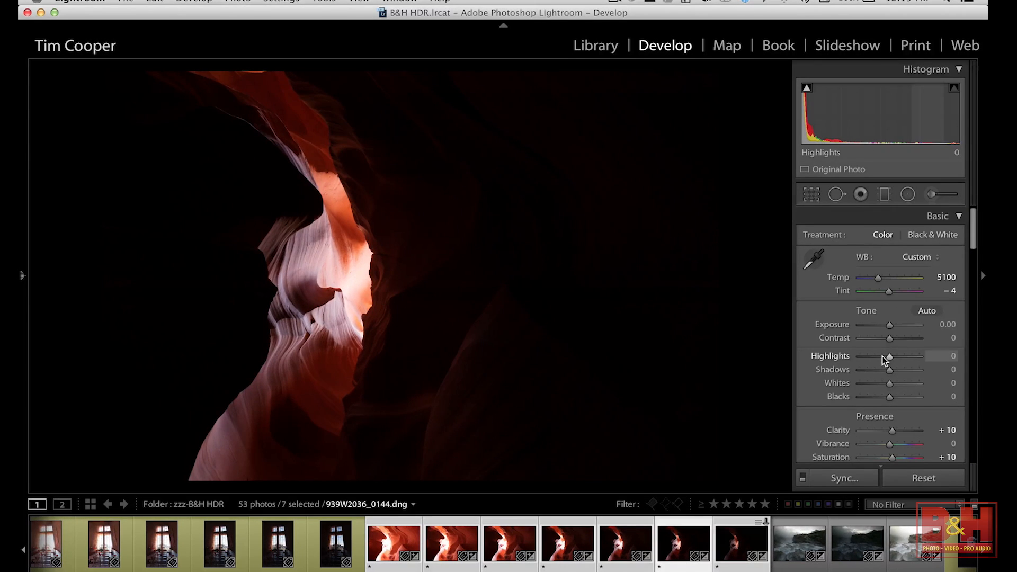
left_click_drag(891, 356, 881, 357)
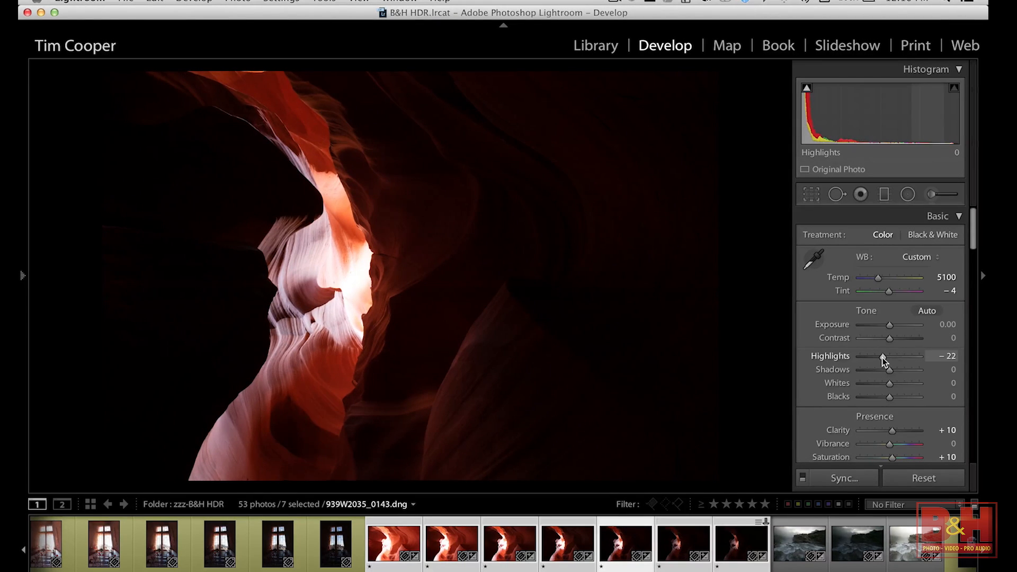
left_click(684, 543)
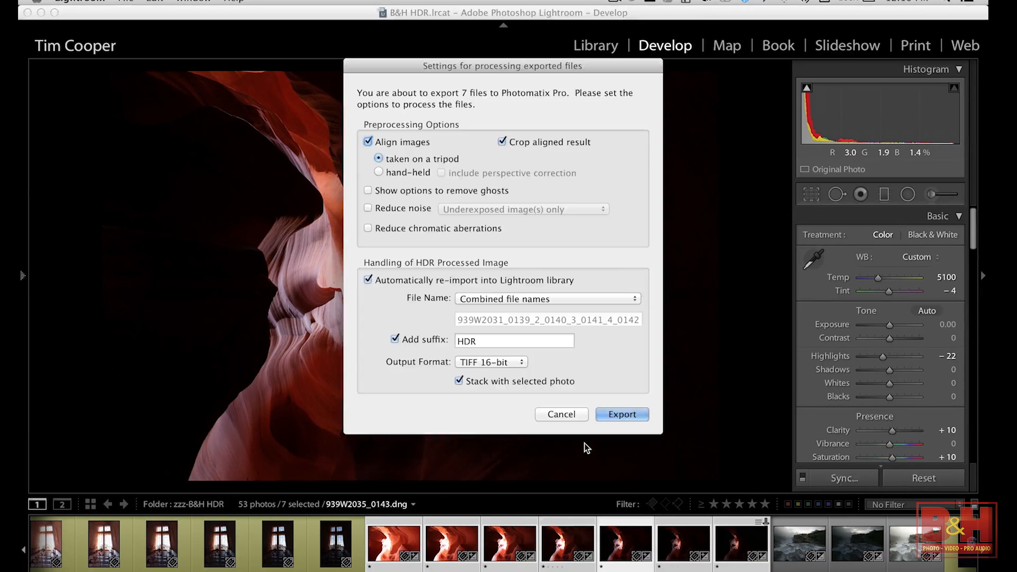
Step: Merge the seven canyon exposures, then raise fusion Strength to 8.4 and adjust Midtone
left_click(621, 414)
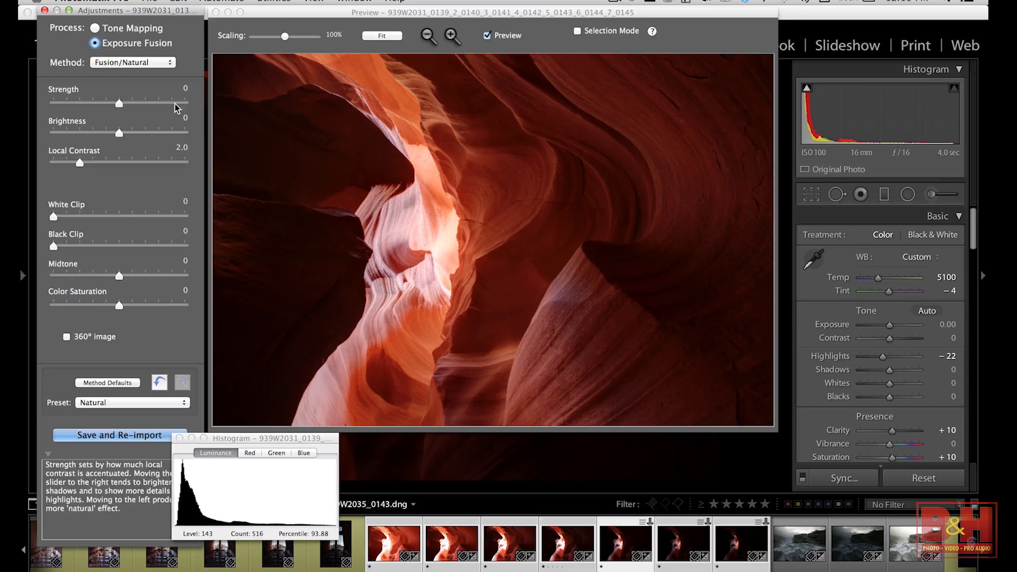
left_click_drag(118, 104, 174, 103)
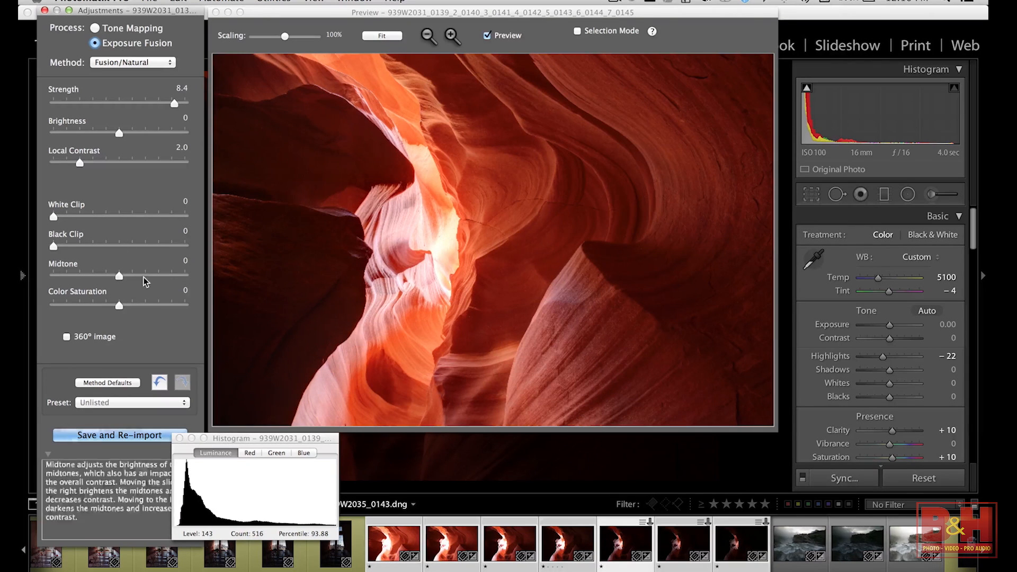
left_click_drag(119, 275, 134, 275)
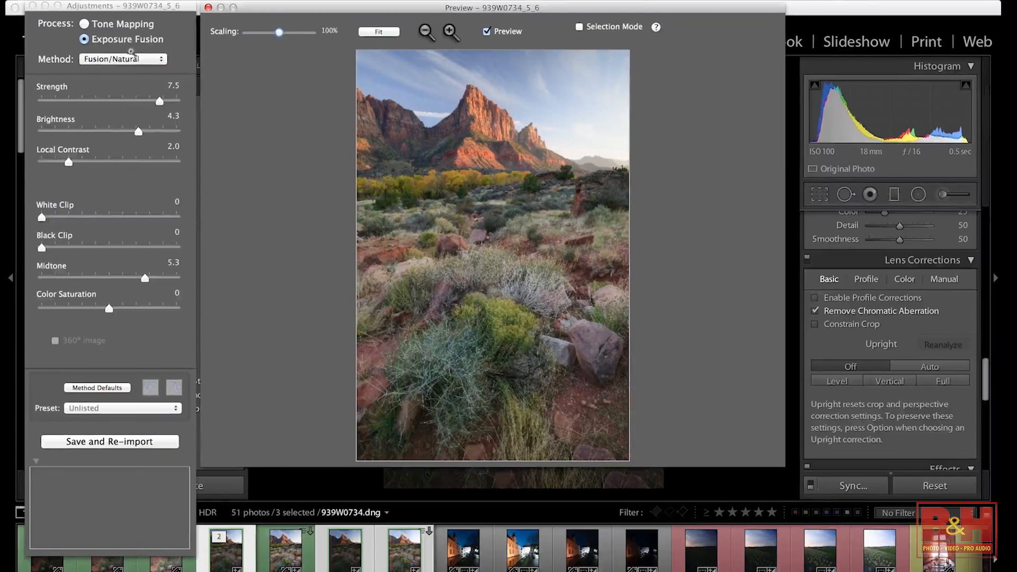
Step: Compare Tone Mapping against Exposure Fusion, then keep Exposure Fusion on the Natural preset
left_click(63, 14)
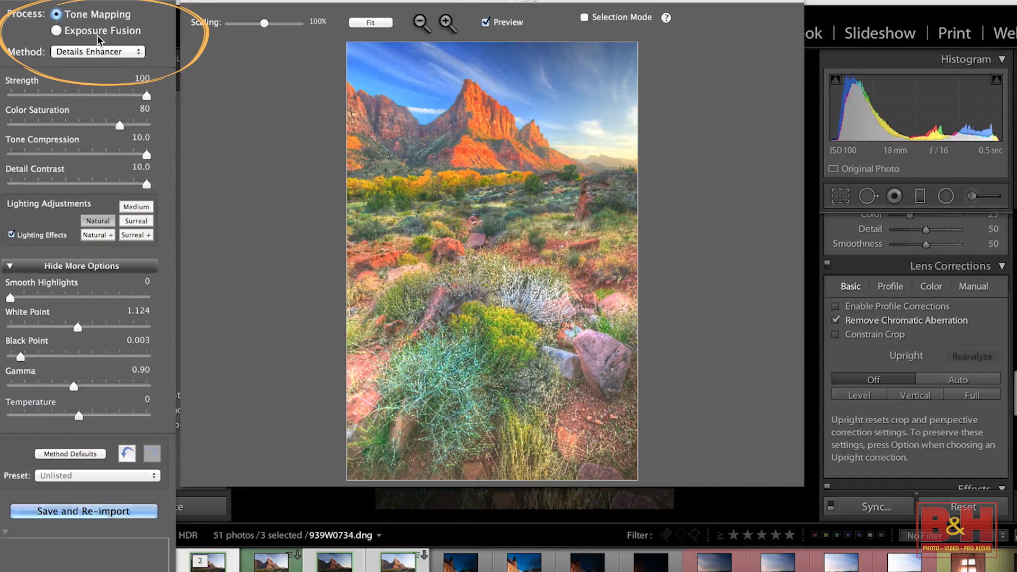
left_click(58, 31)
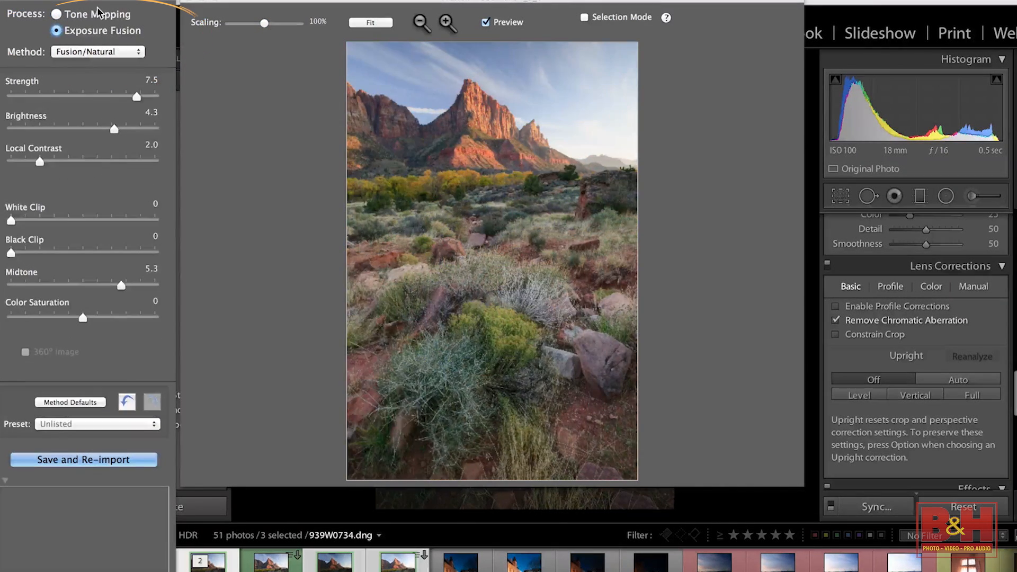
left_click(58, 14)
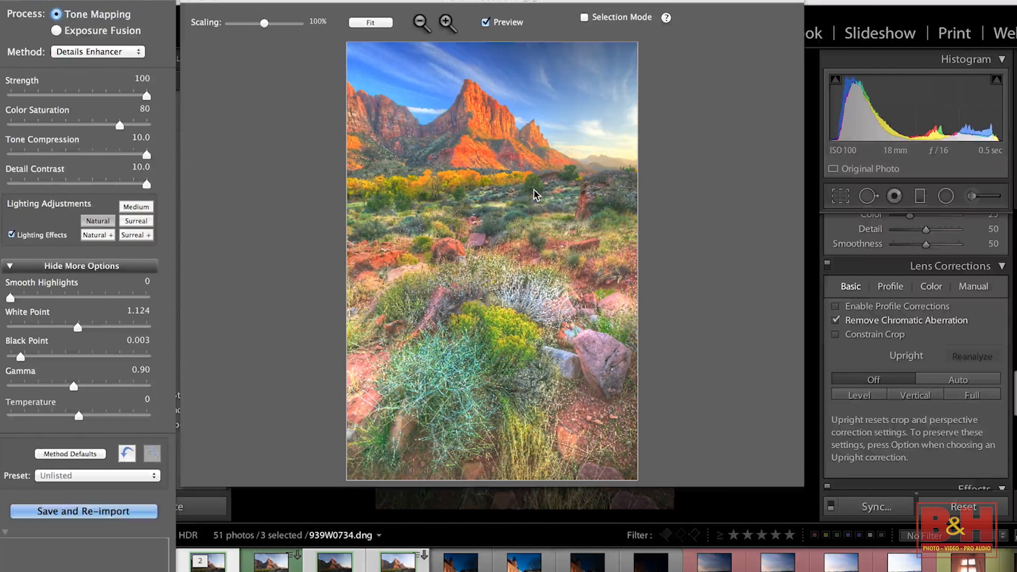
left_click(56, 31)
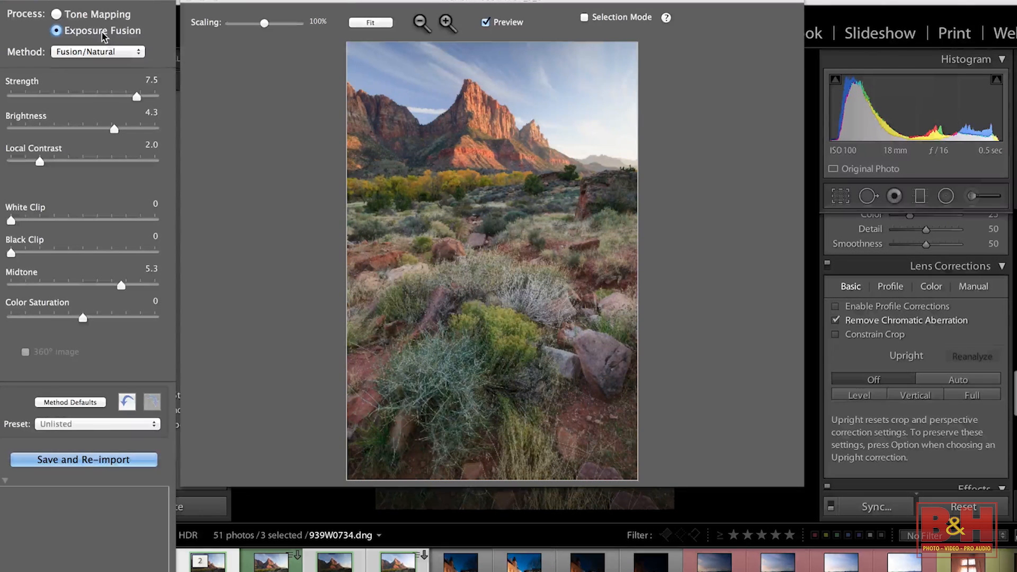
left_click(70, 402)
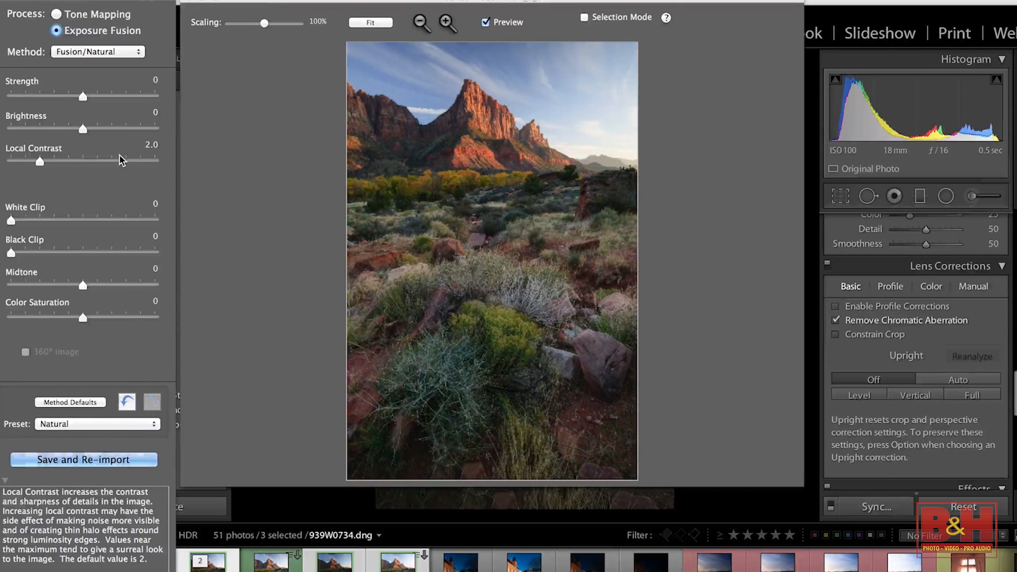
mouse_move(124, 104)
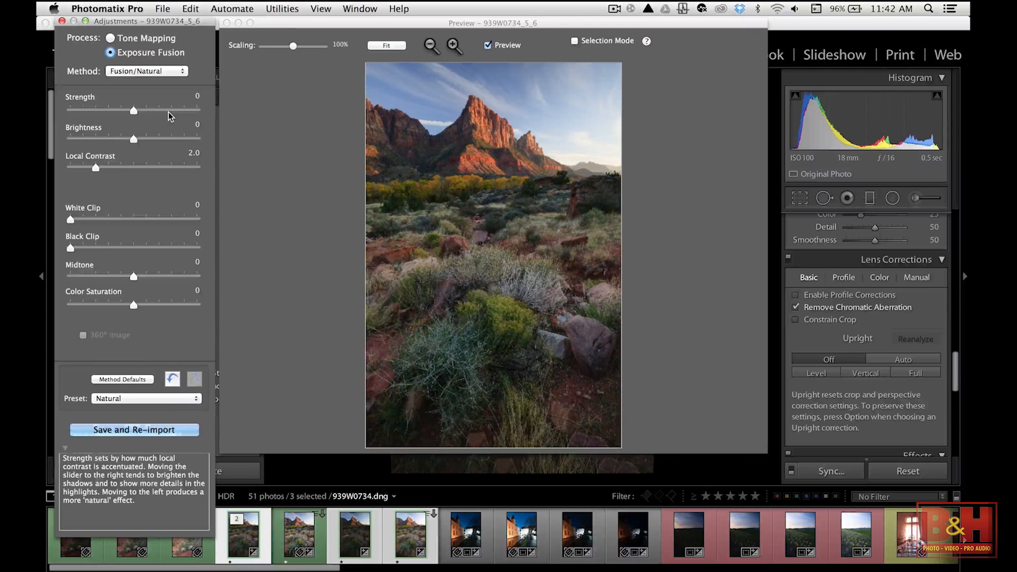
Step: Raise the landscape fusion Strength to about 7.6, then save and re-import into Lightroom
left_click(320, 9)
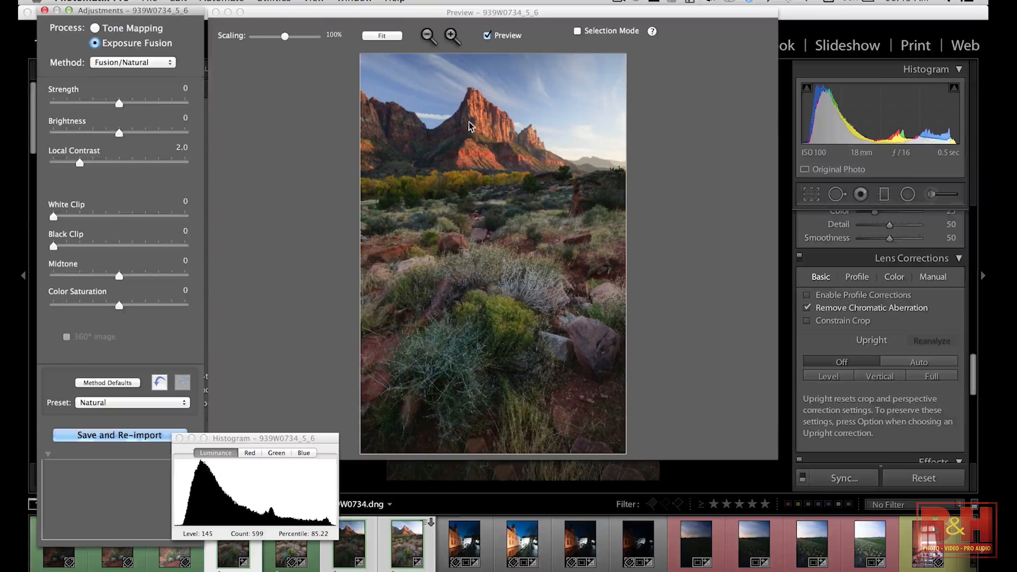
left_click_drag(118, 104, 164, 105)
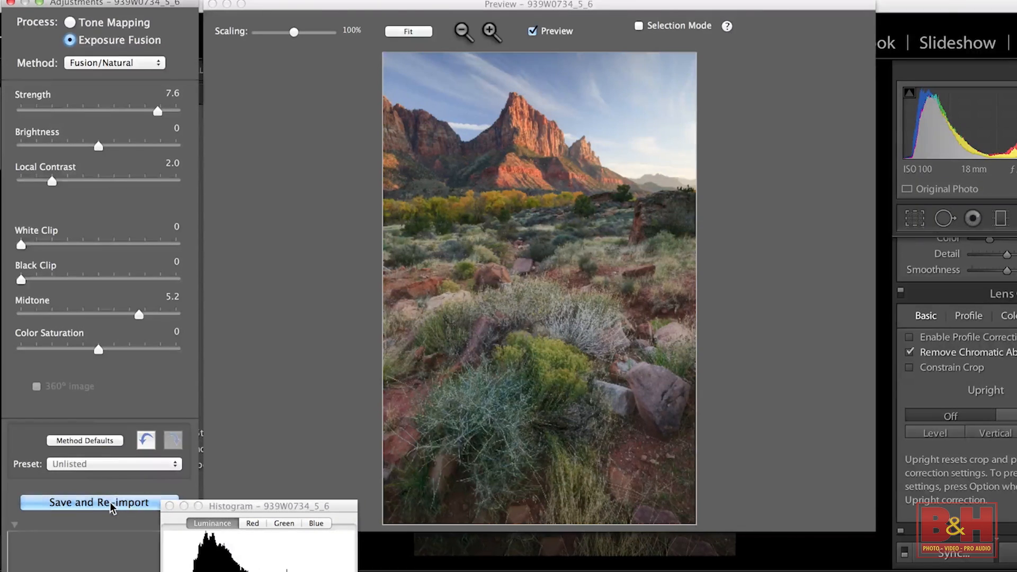
left_click(99, 502)
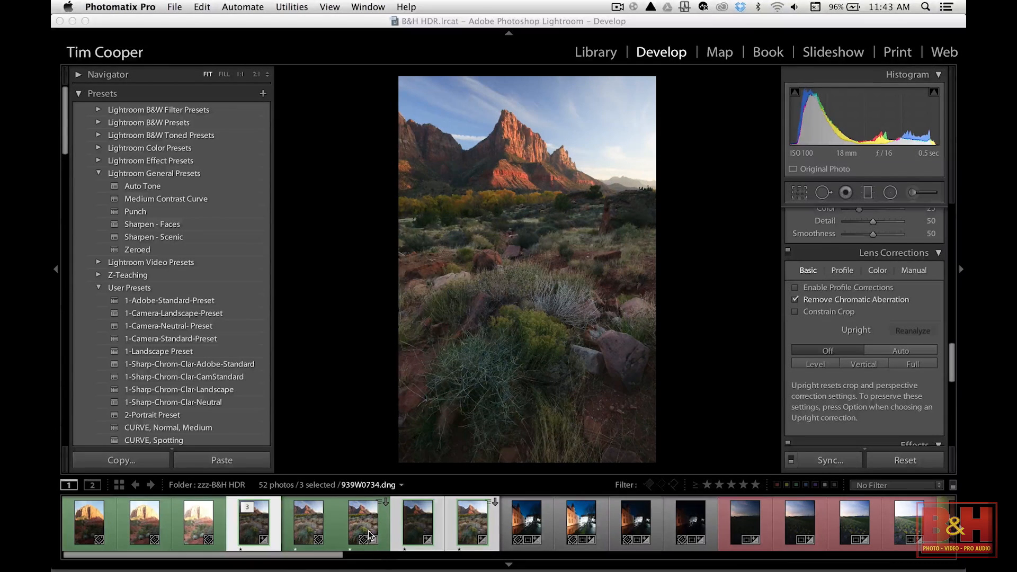
Step: Open the merged desert HDR TIFF and lower its Highlights to -21
left_click(362, 522)
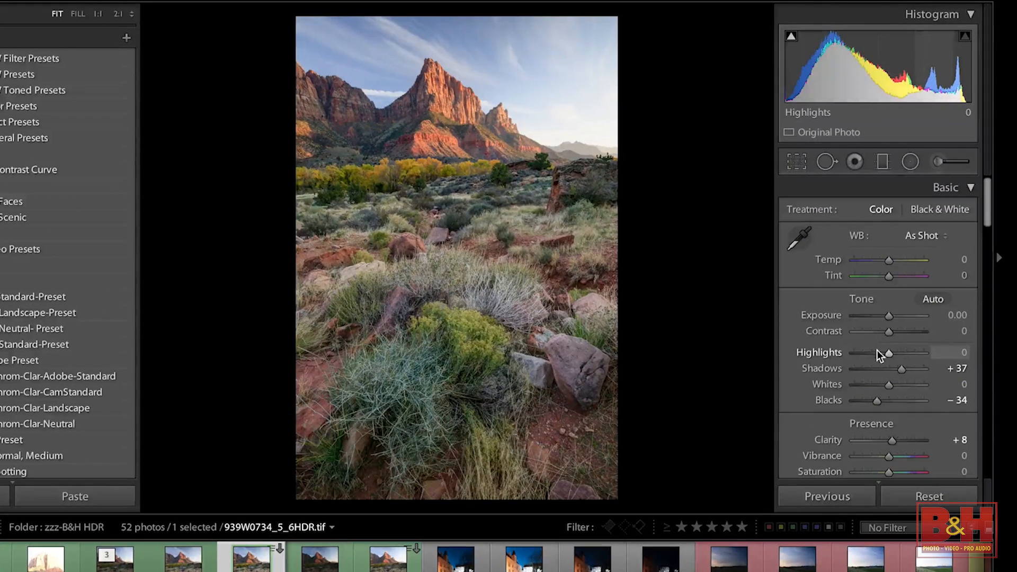
left_click_drag(891, 353, 899, 352)
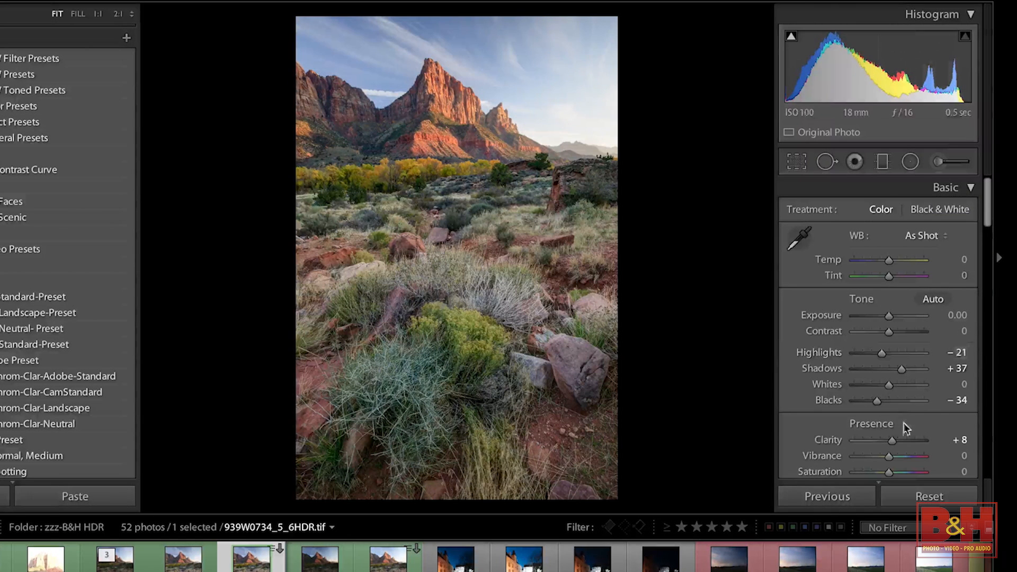
left_click_drag(891, 440, 899, 440)
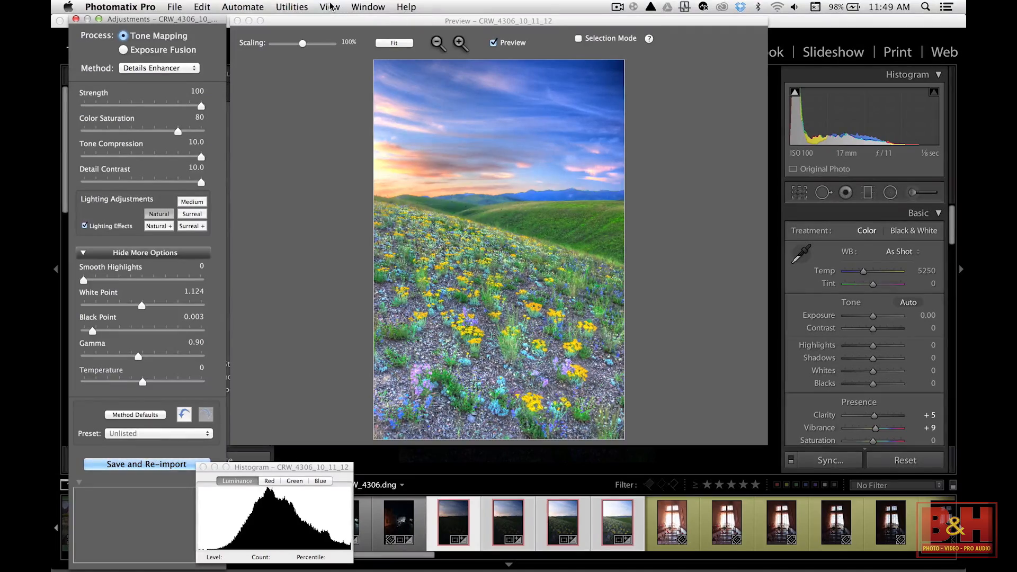
Step: Turn on View > Show Preset Thumbnails and scroll through the preset previews
left_click(330, 7)
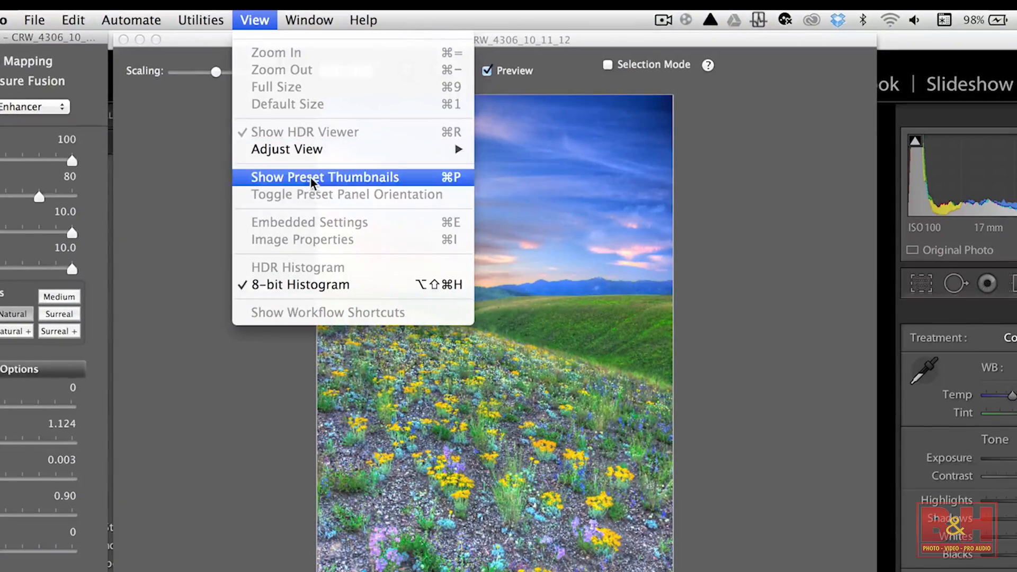
left_click(324, 177)
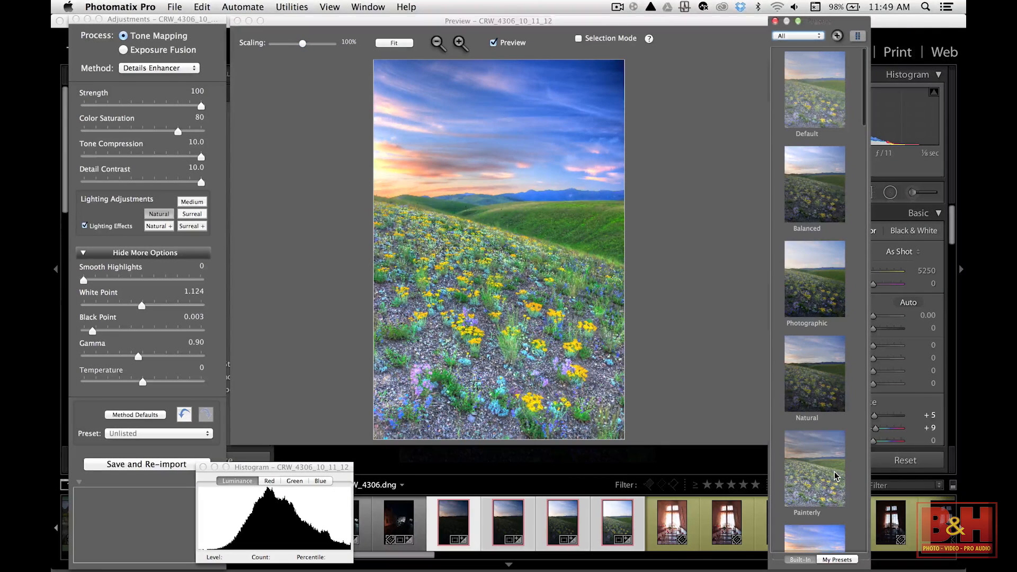
scroll("down", 3)
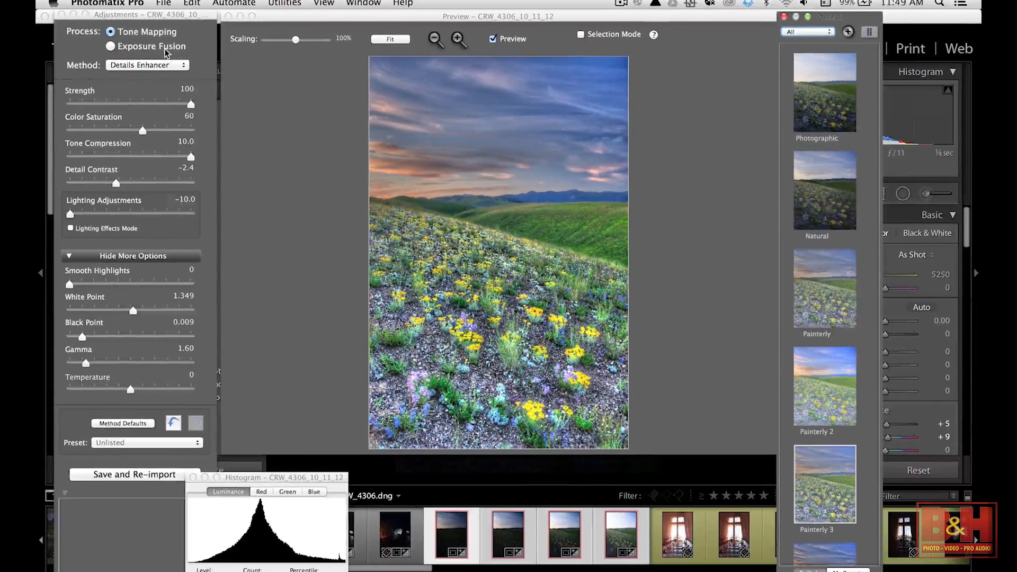
Step: Fuse the meadow with Exposure Fusion at Strength 8.7, then save and re-import it
left_click(112, 45)
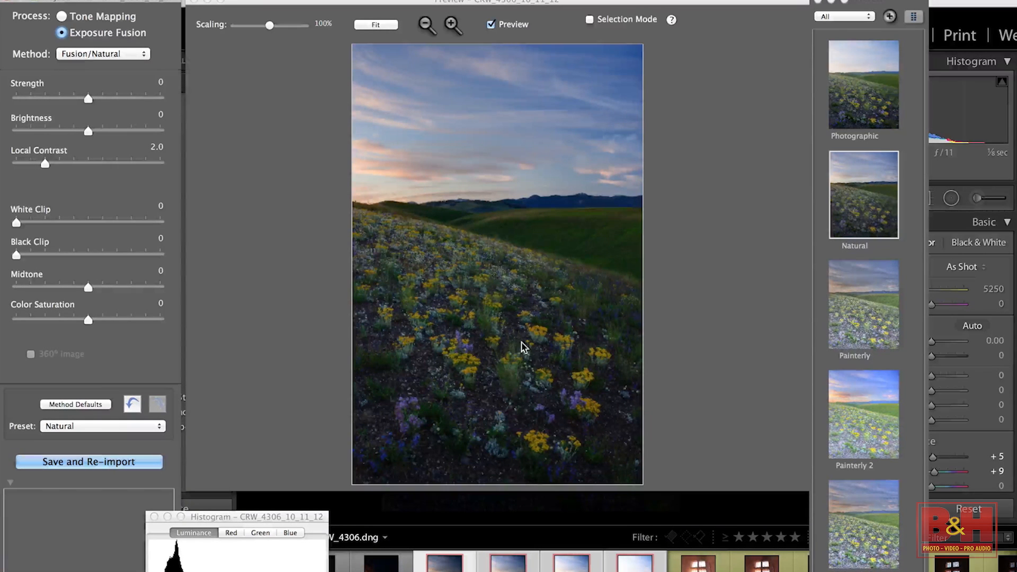
mouse_move(152, 102)
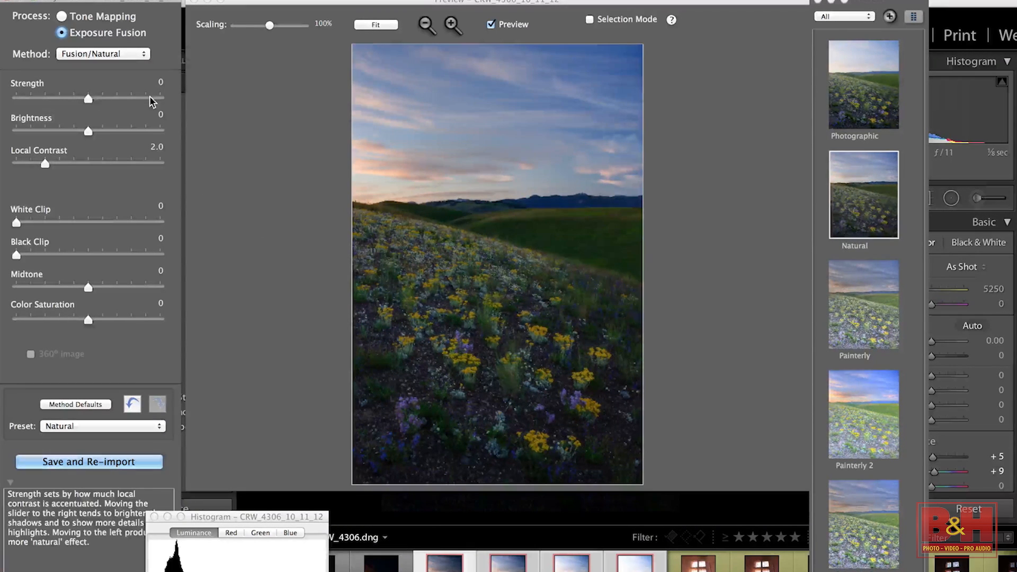
left_click_drag(89, 287, 128, 287)
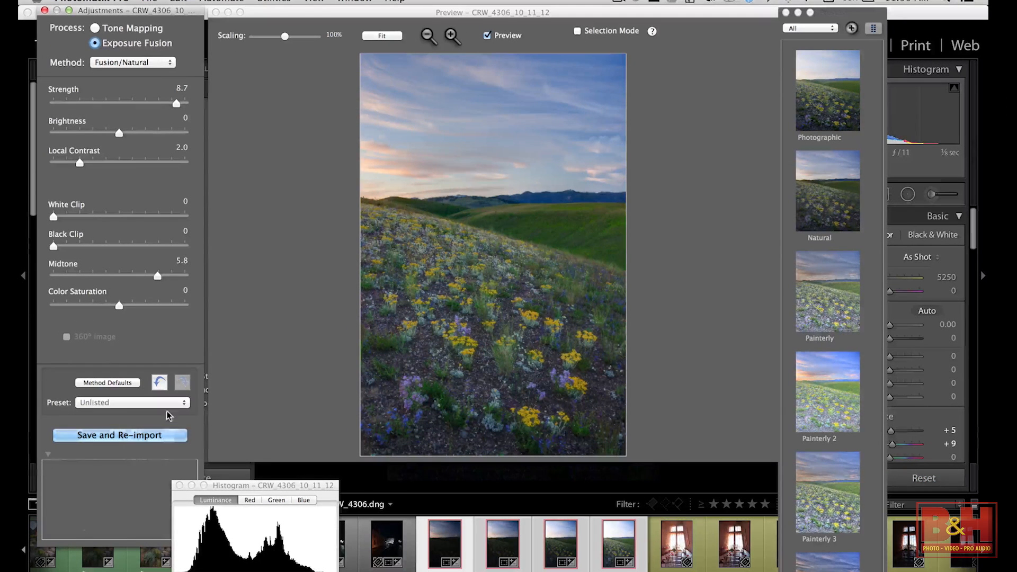
left_click(120, 436)
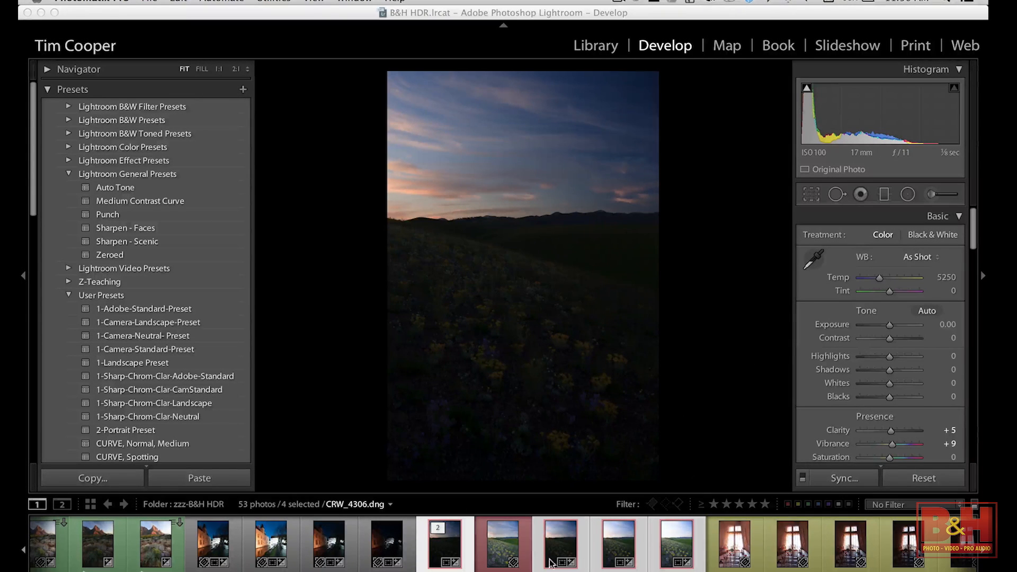
Step: Give the CRW_4306 HDR TIFF Shadows +33, Exposure -0.10 and Highlights -30
left_click(503, 544)
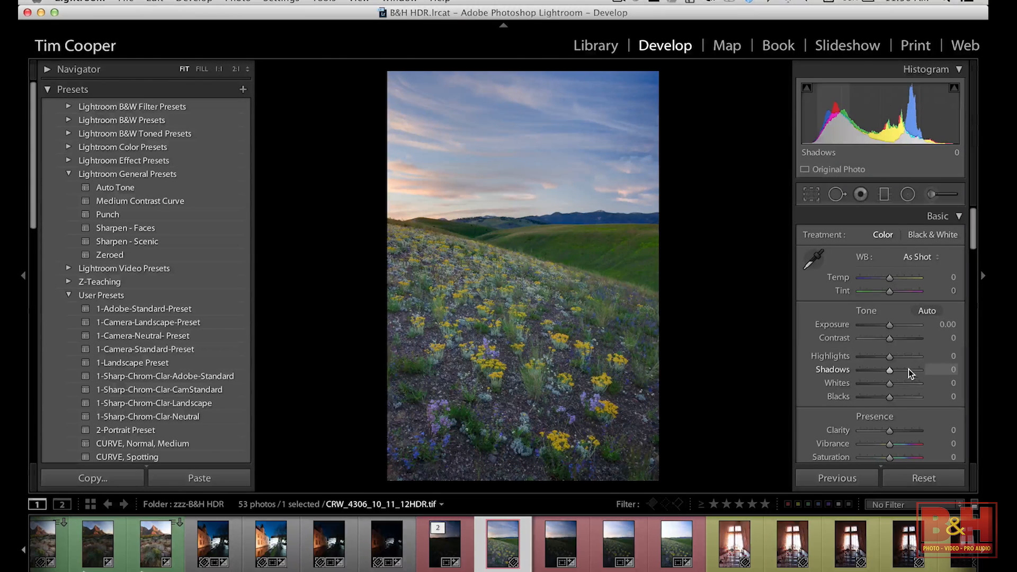
left_click_drag(890, 370, 915, 370)
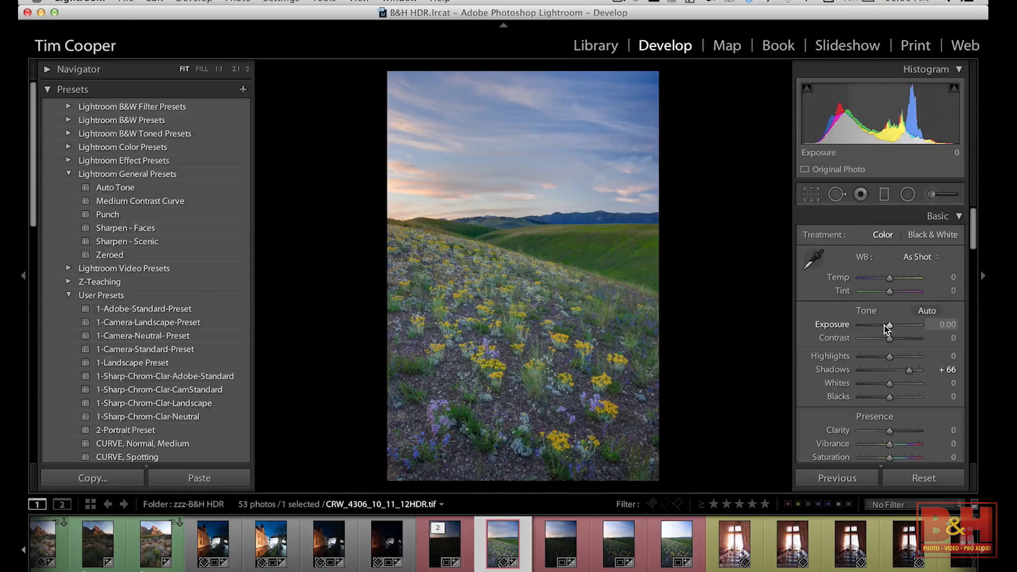
left_click_drag(892, 325, 888, 324)
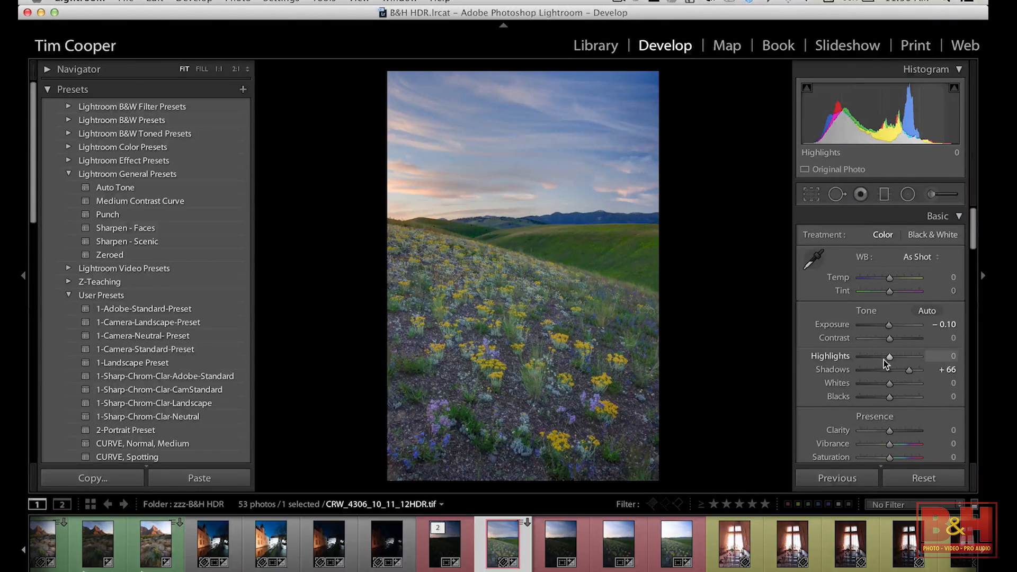
left_click_drag(890, 355, 879, 356)
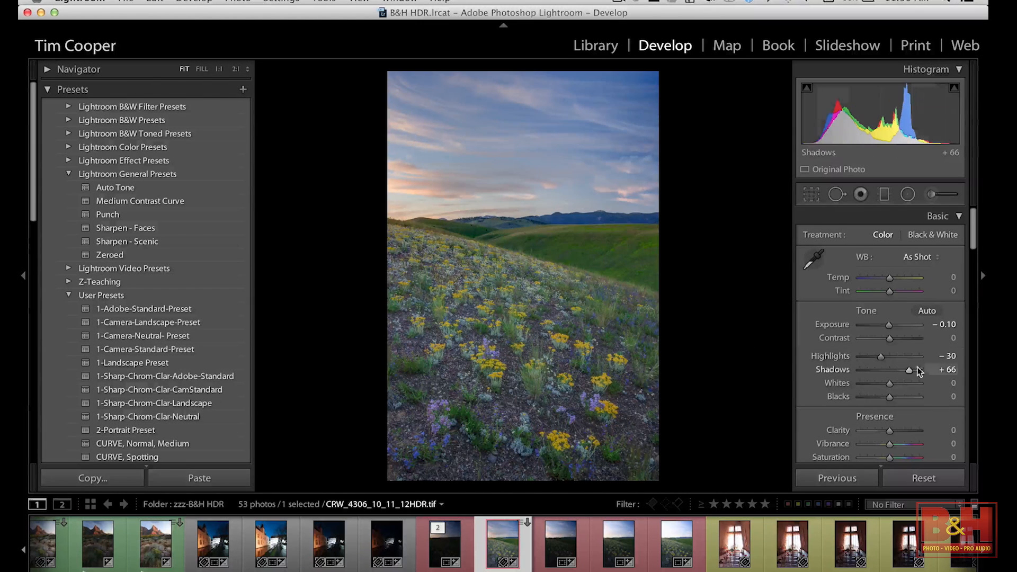
left_click_drag(910, 370, 897, 370)
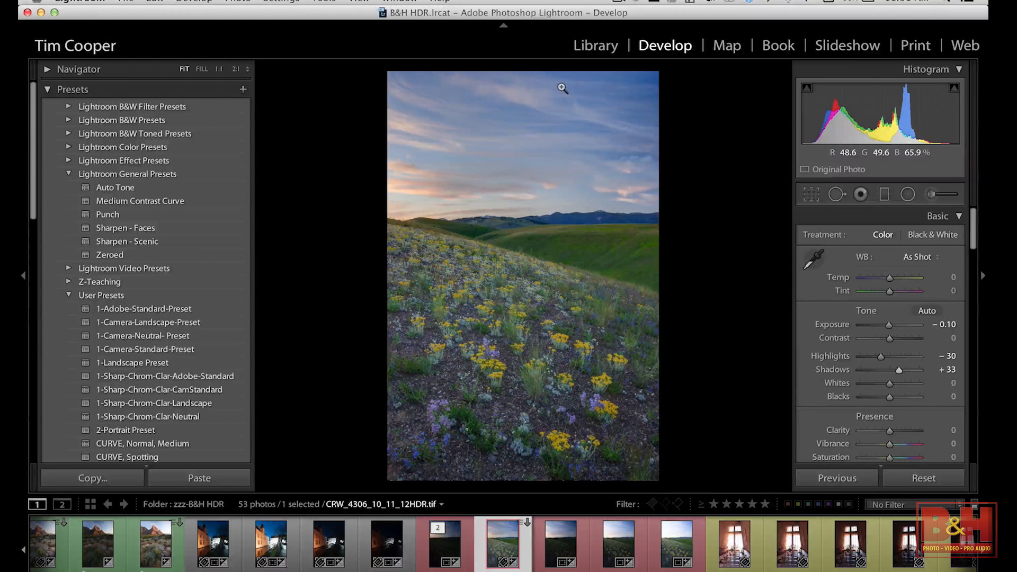
left_click(568, 544)
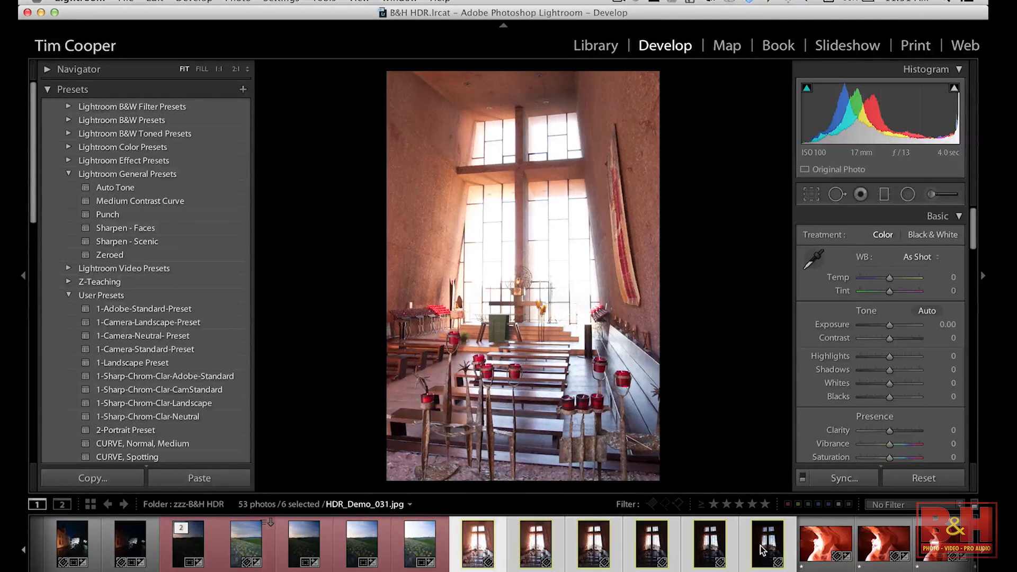
mouse_move(667, 200)
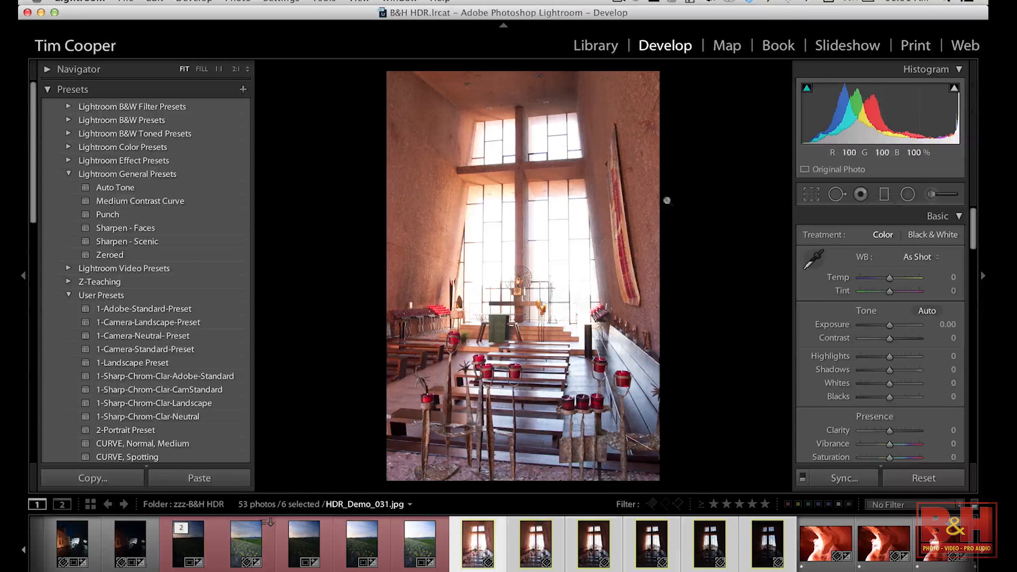
Step: Select the six church interior frames in the filmstrip and send them to Photomatix Pro
left_click(592, 543)
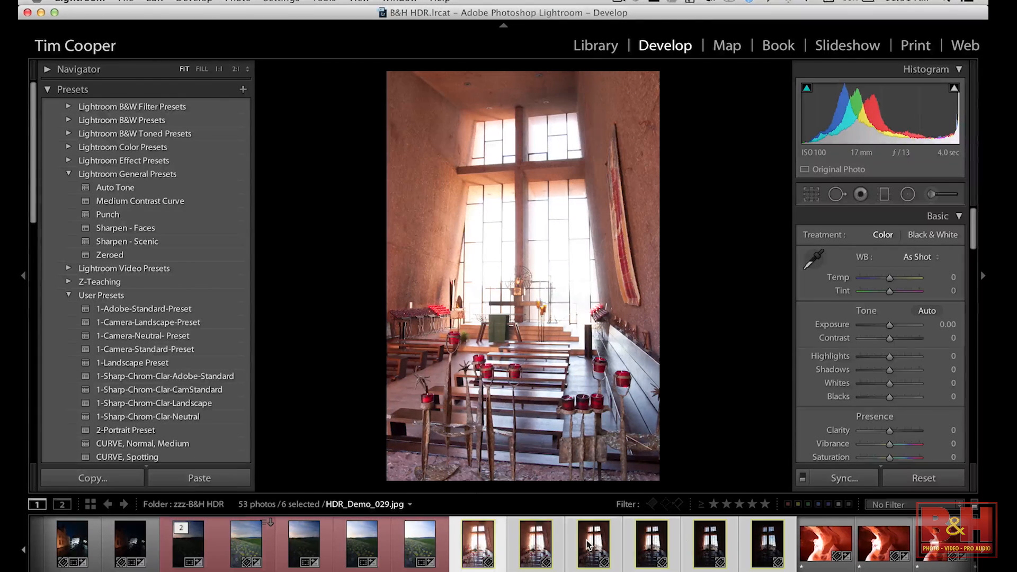
left_click(709, 544)
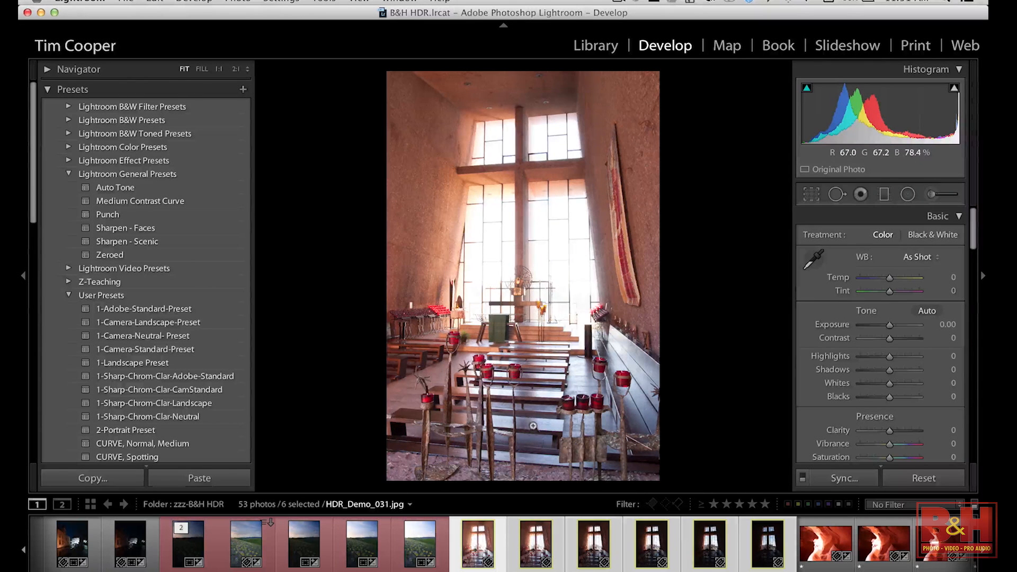
left_click(769, 544)
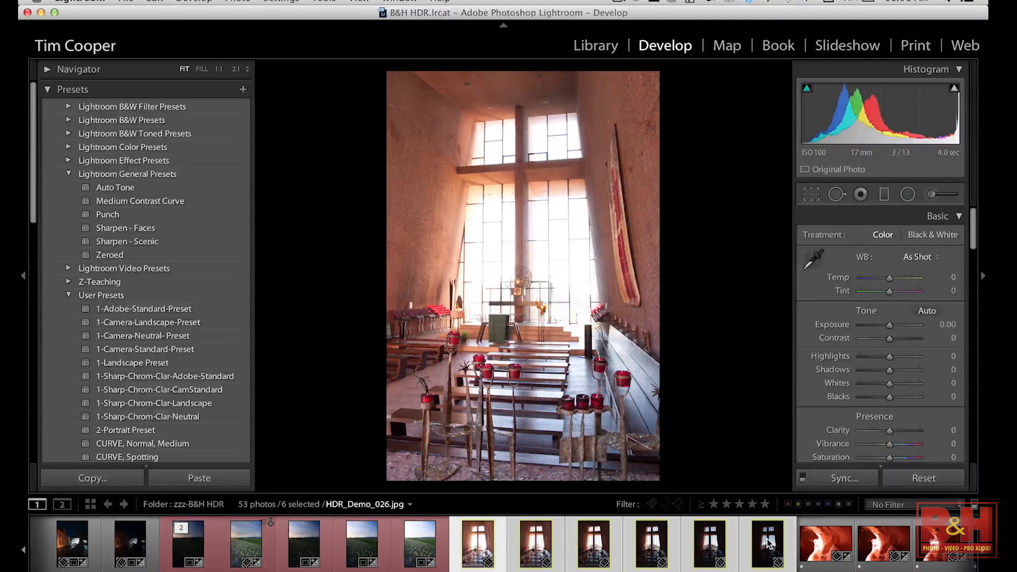
left_click(768, 543)
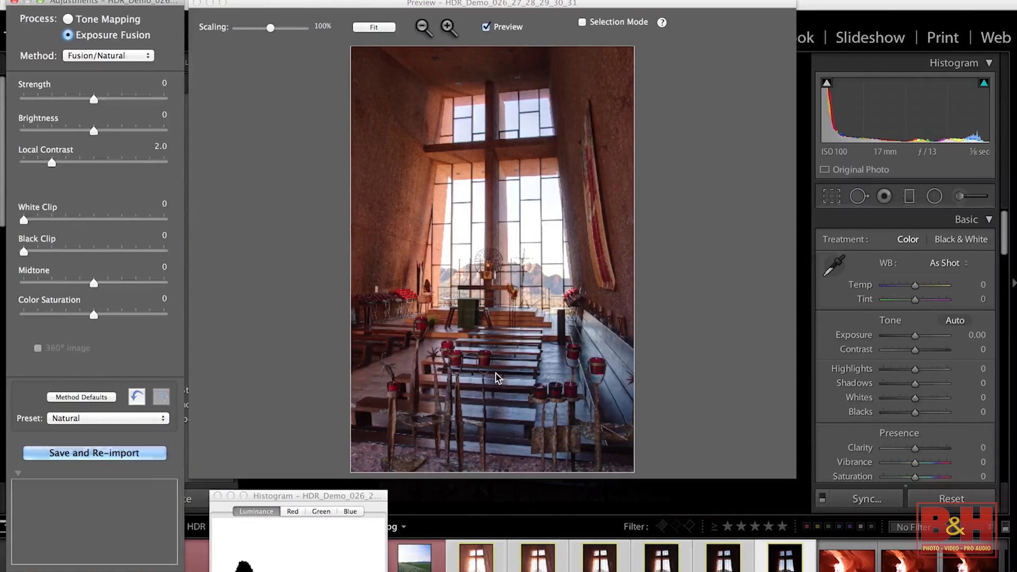
Step: Preview tone mapping, return to Exposure Fusion, and raise fusion Strength to 7.8
left_click(67, 19)
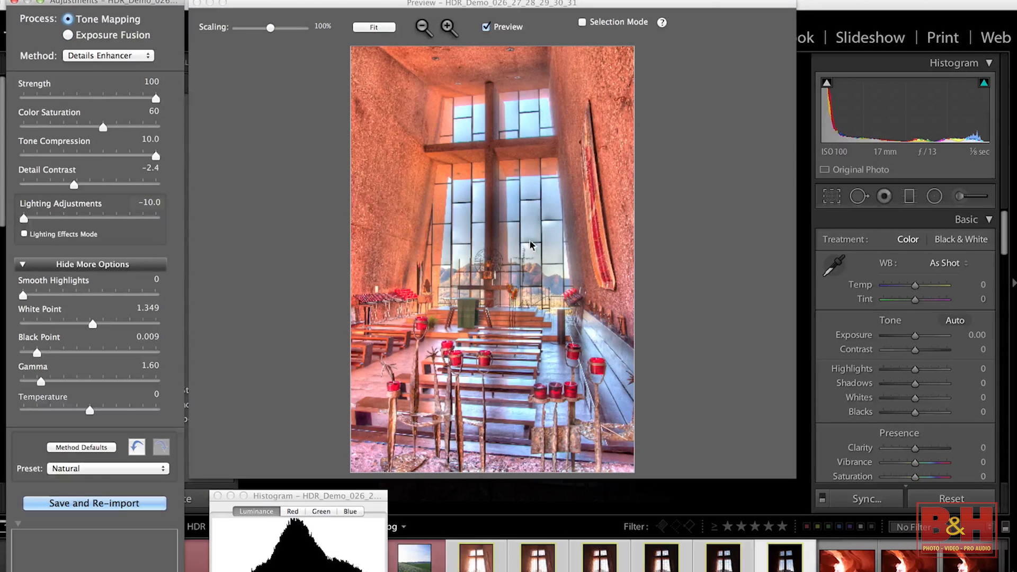
mouse_move(480, 378)
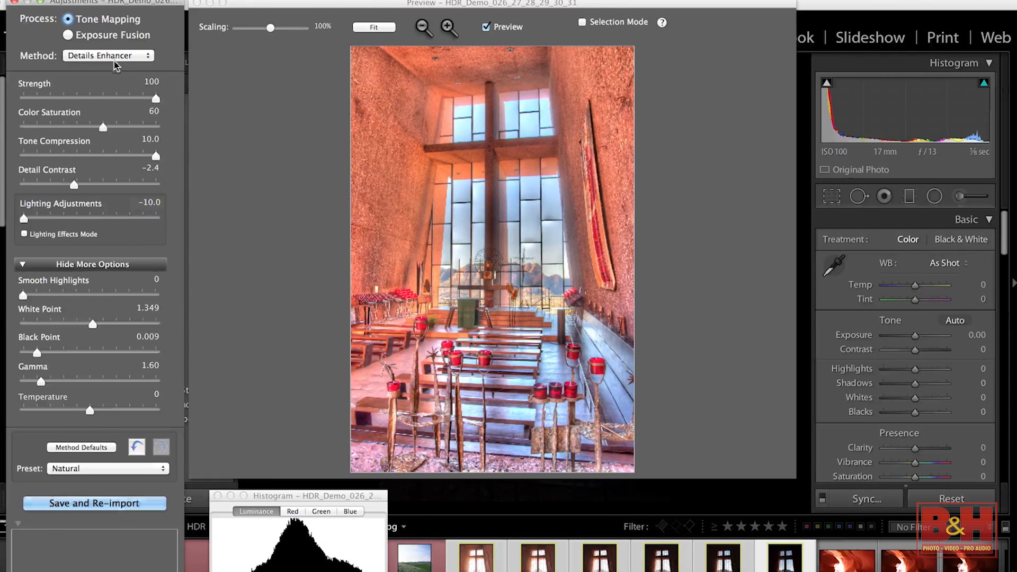
left_click(67, 35)
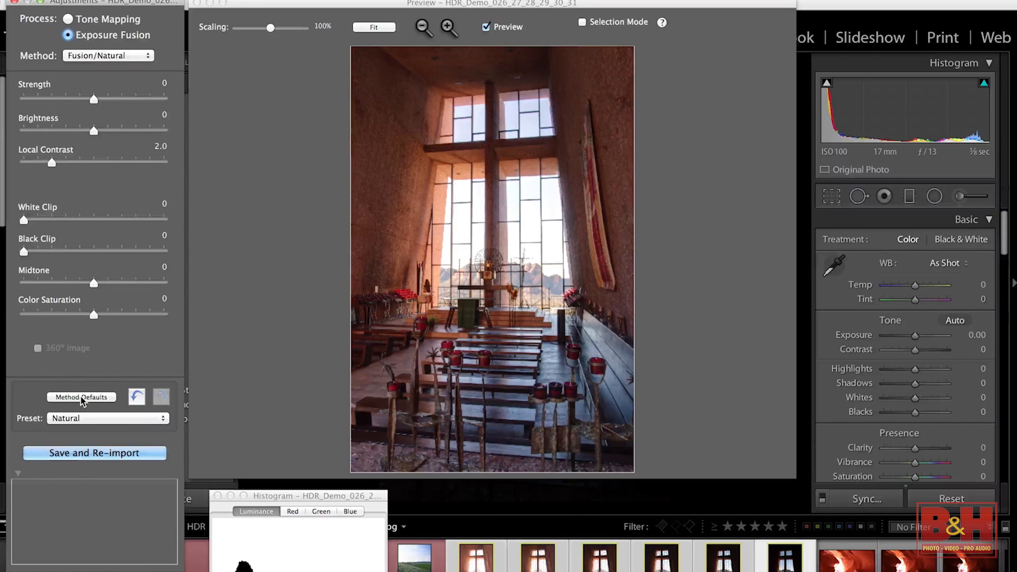
mouse_move(149, 102)
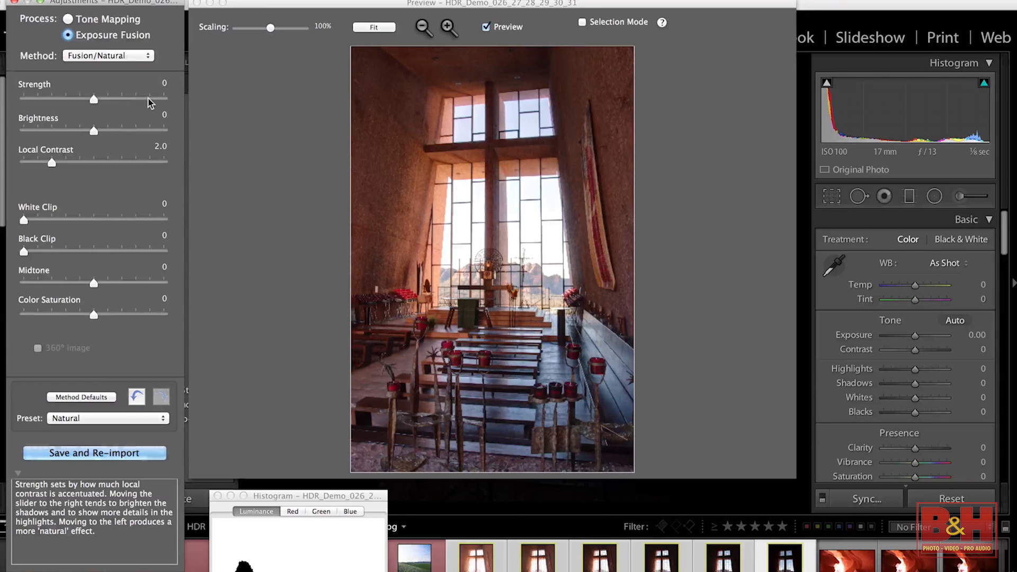
left_click_drag(92, 99, 150, 99)
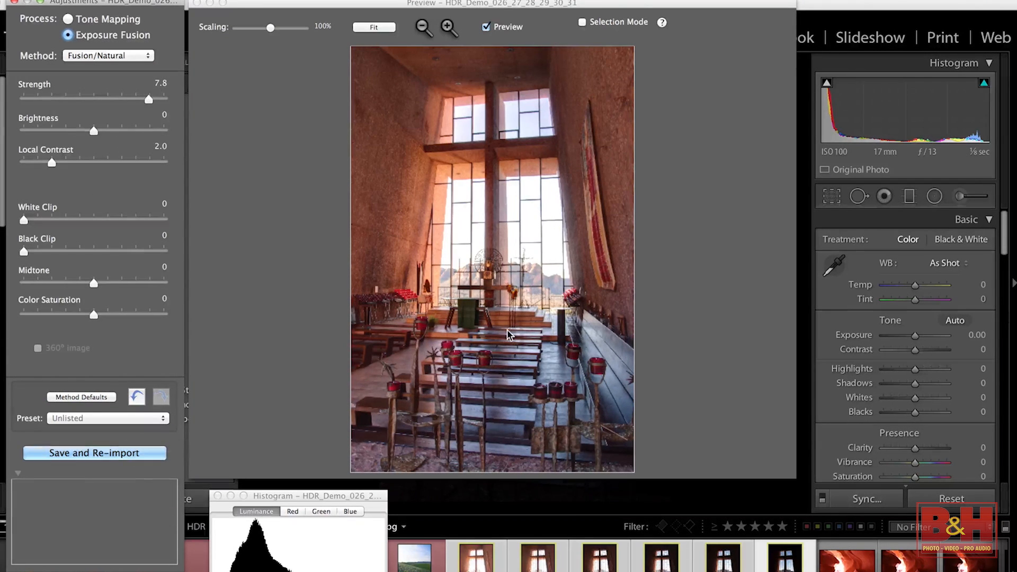
mouse_move(592, 125)
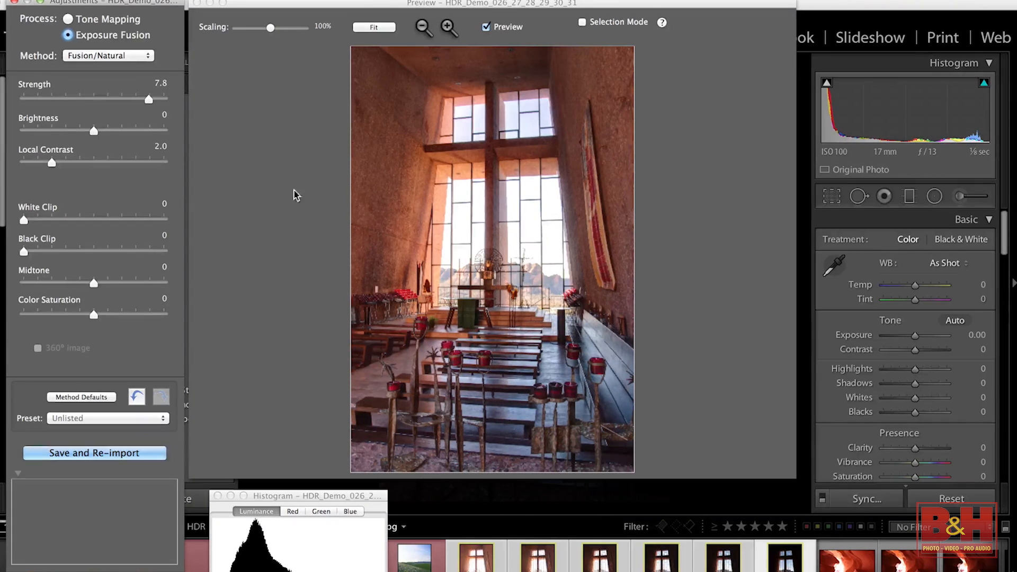
left_click(108, 55)
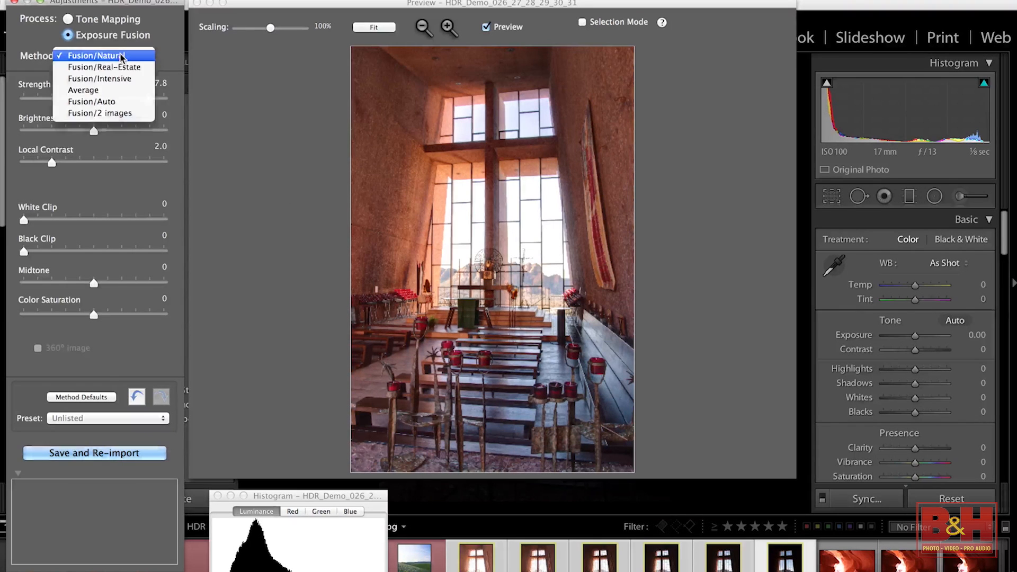
mouse_move(104, 67)
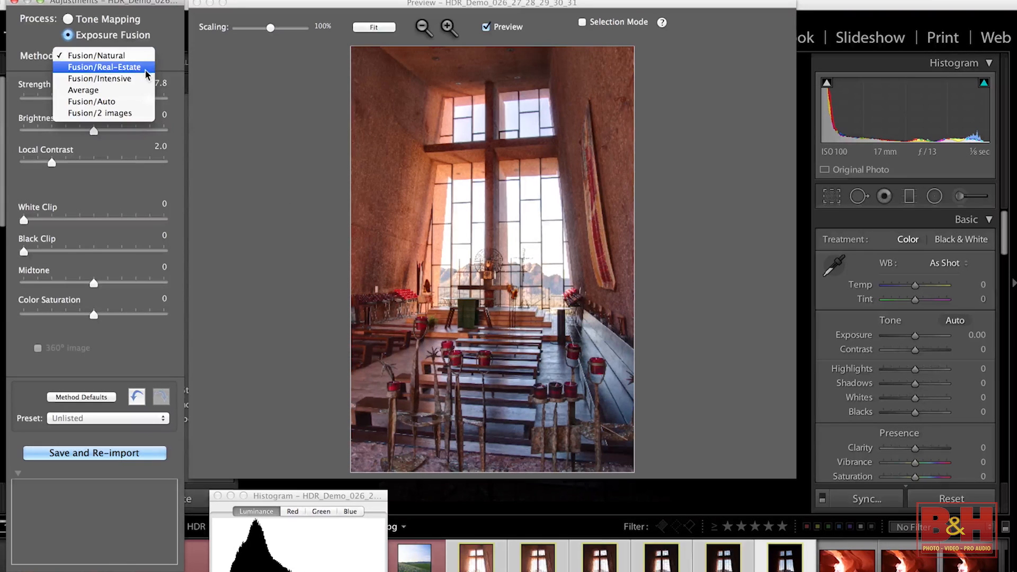
left_click(104, 67)
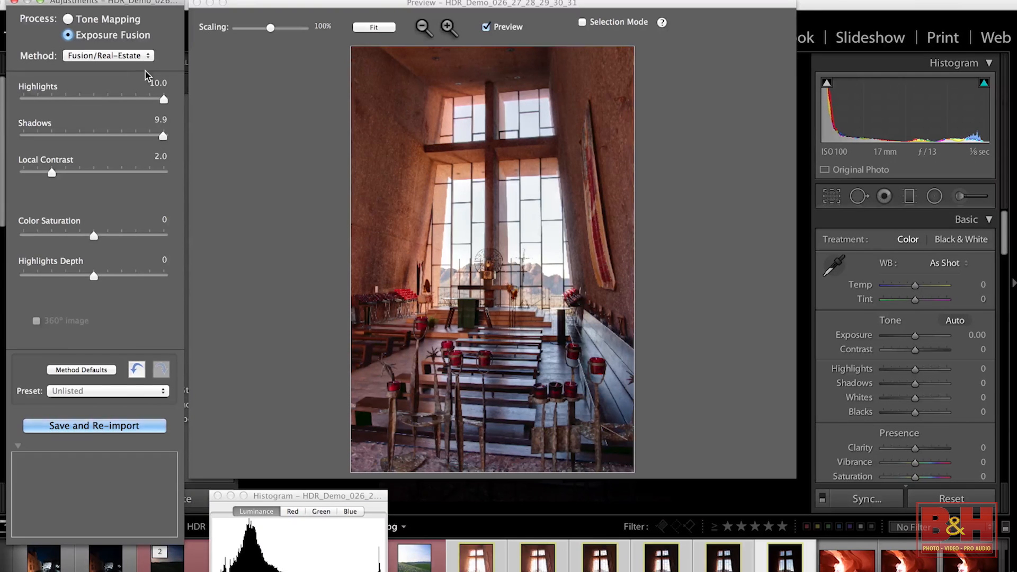
left_click(107, 56)
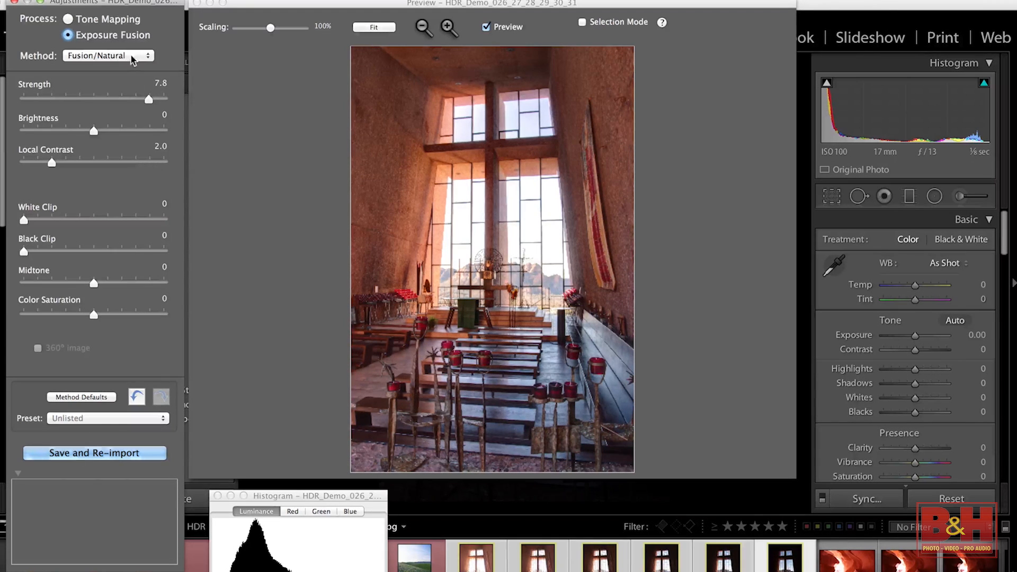
Step: Raise the chapel fusion Strength to 8.6
left_click_drag(147, 100, 155, 100)
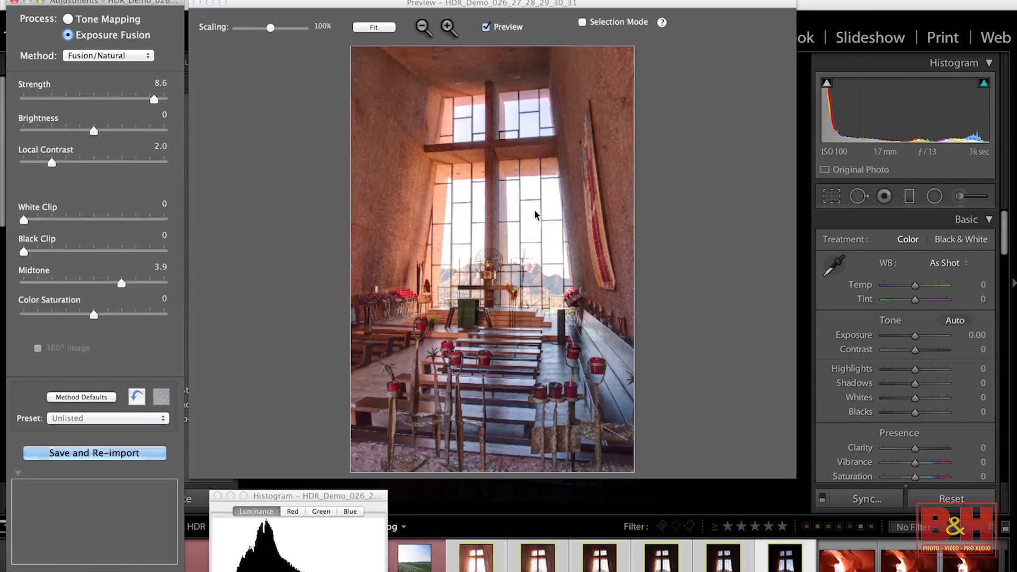
mouse_move(528, 226)
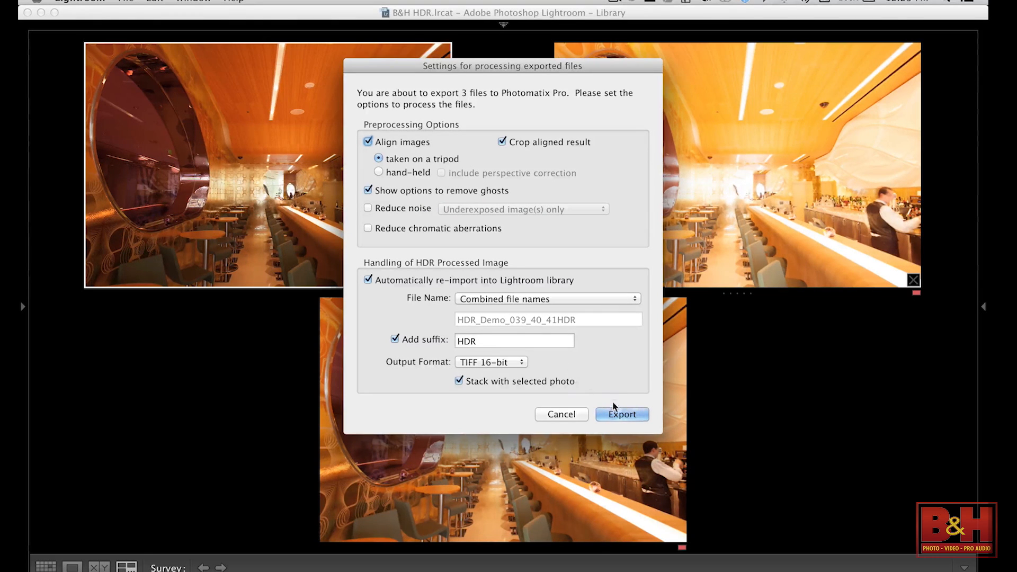
Step: Export the three bar brackets to Photomatix Pro with alignment and ghost removal options
left_click(621, 414)
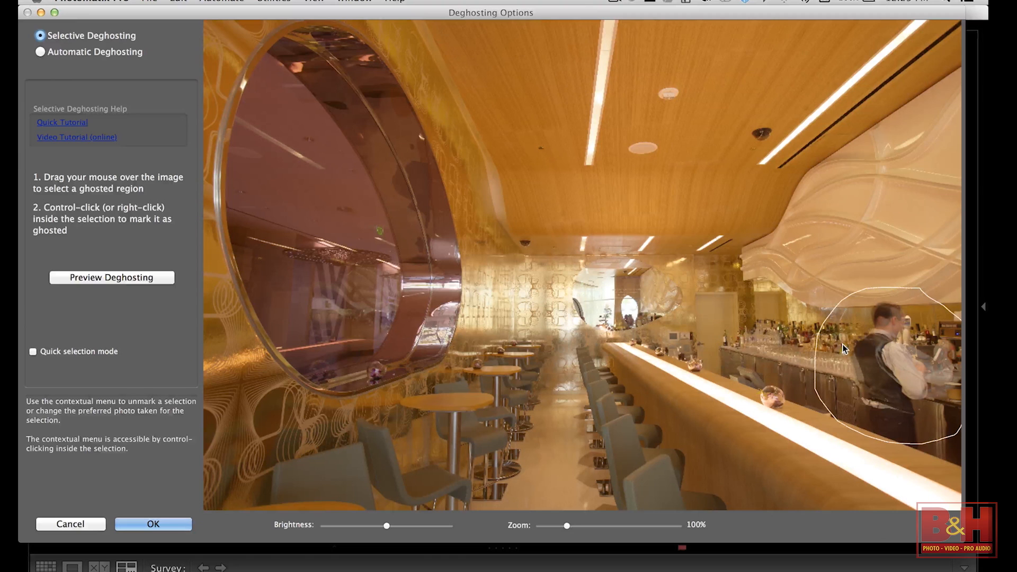
Step: Mark the bartender as ghosted, preview deghosting, and accept the choices to merge
left_click(111, 277)
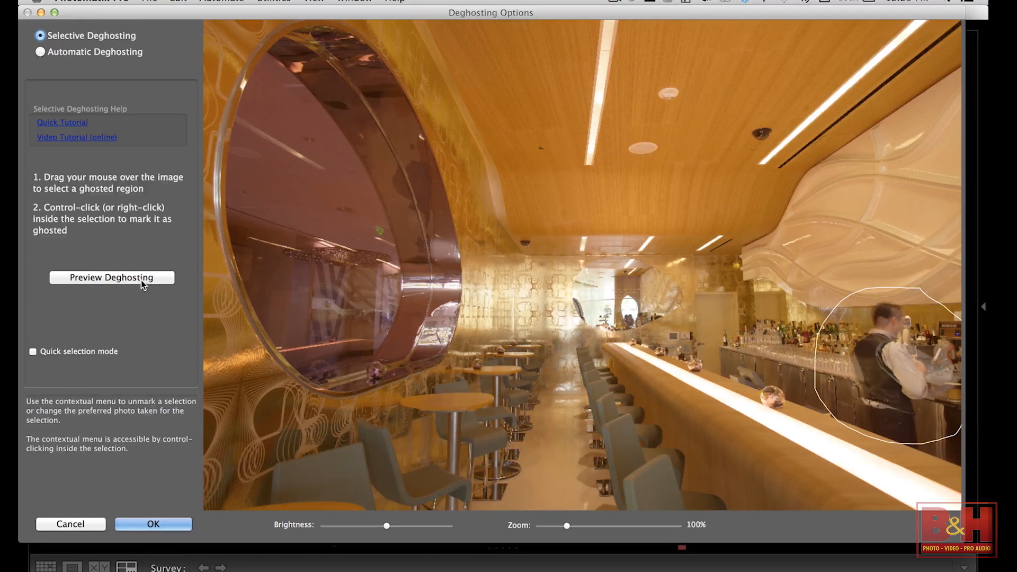
left_click(111, 277)
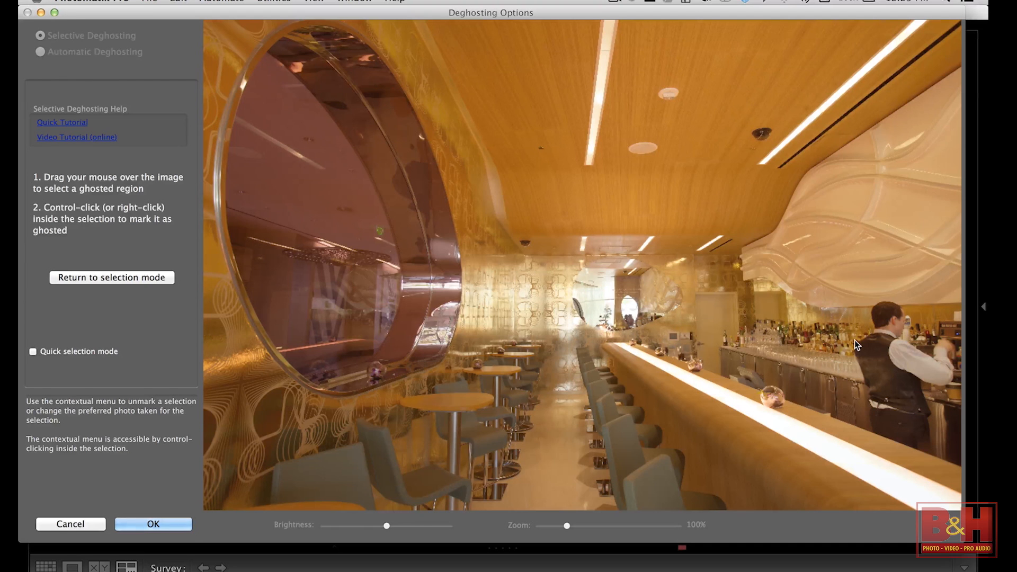
mouse_move(138, 275)
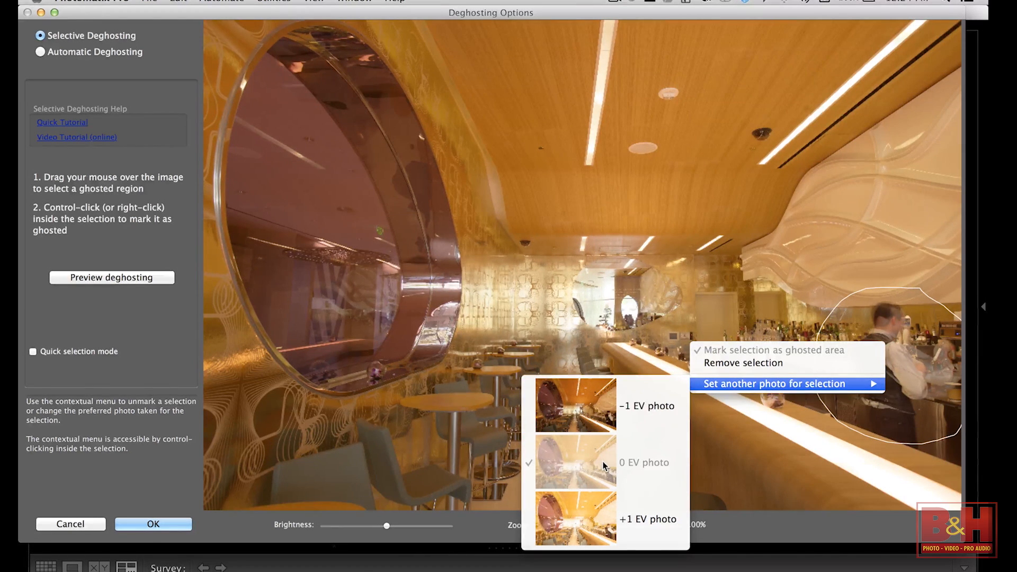
mouse_move(601, 413)
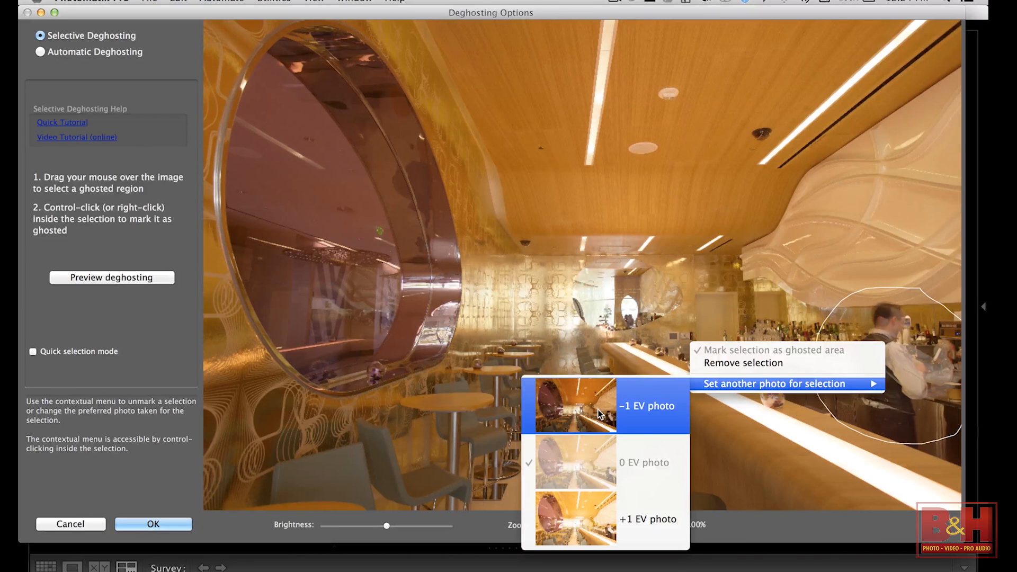
mouse_move(608, 453)
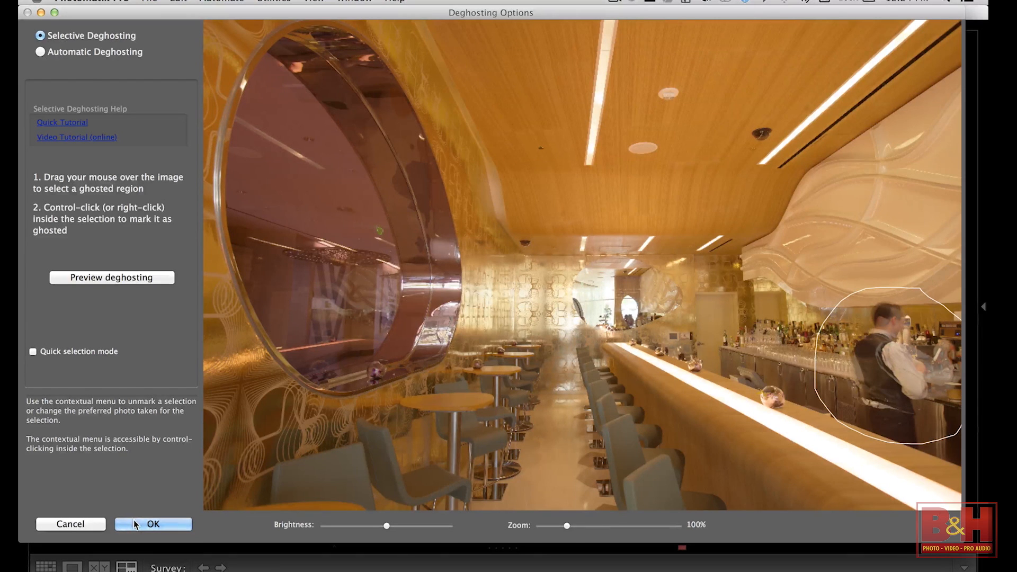
left_click(153, 524)
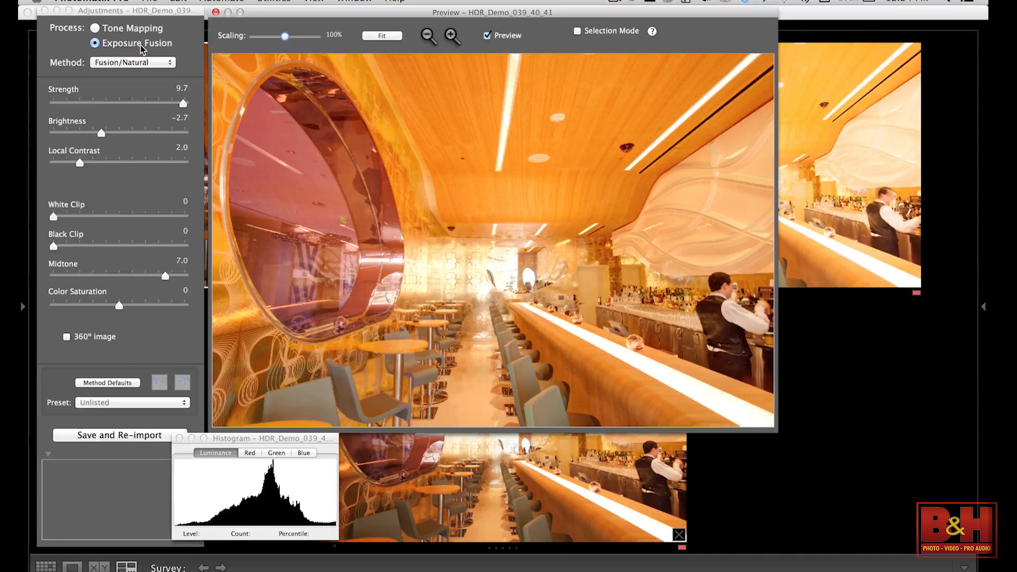
Step: Reset the bar fusion to Method Defaults, returning strength, brightness and midtone to 0
left_click(107, 382)
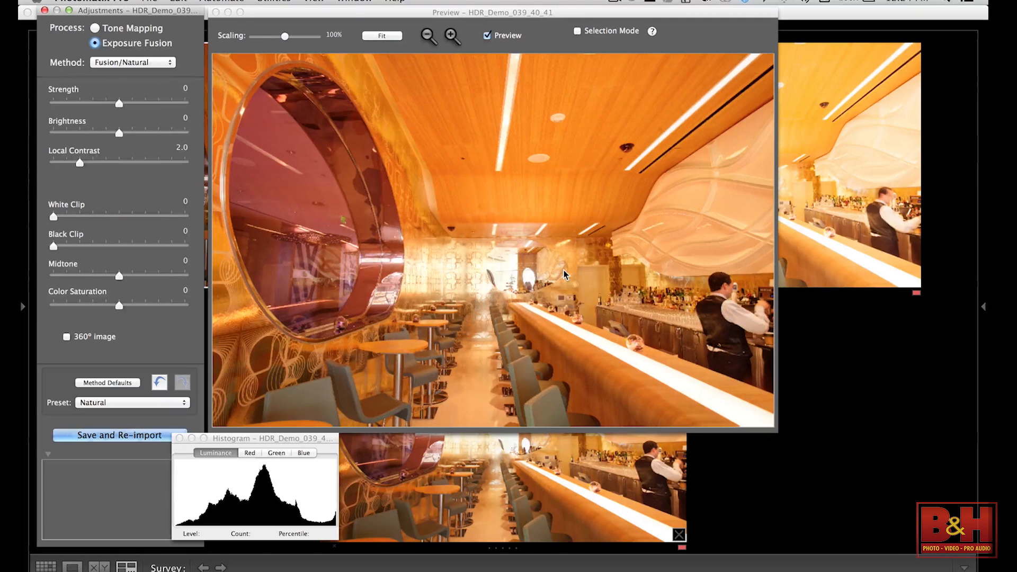
mouse_move(732, 252)
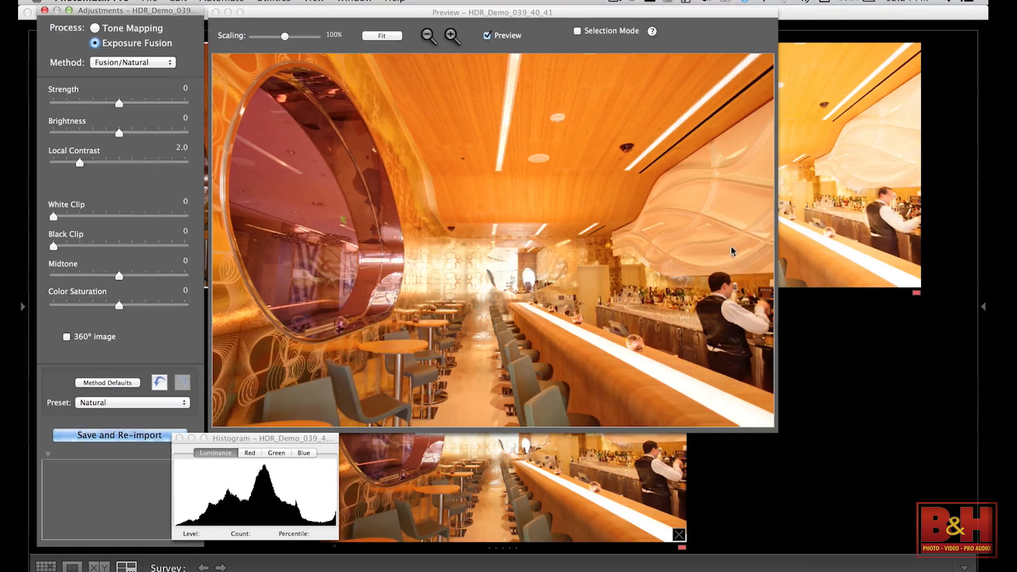
mouse_move(690, 248)
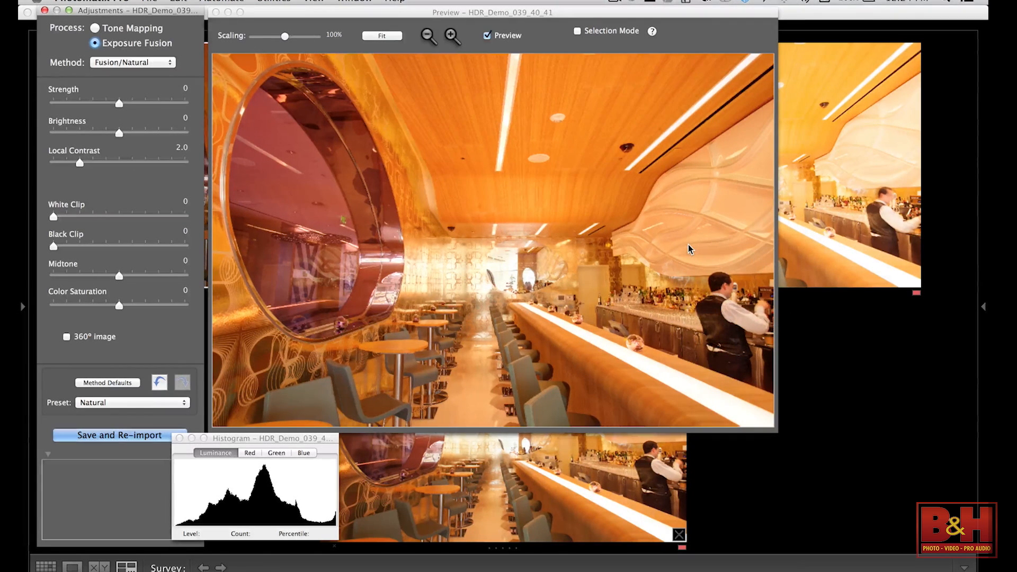